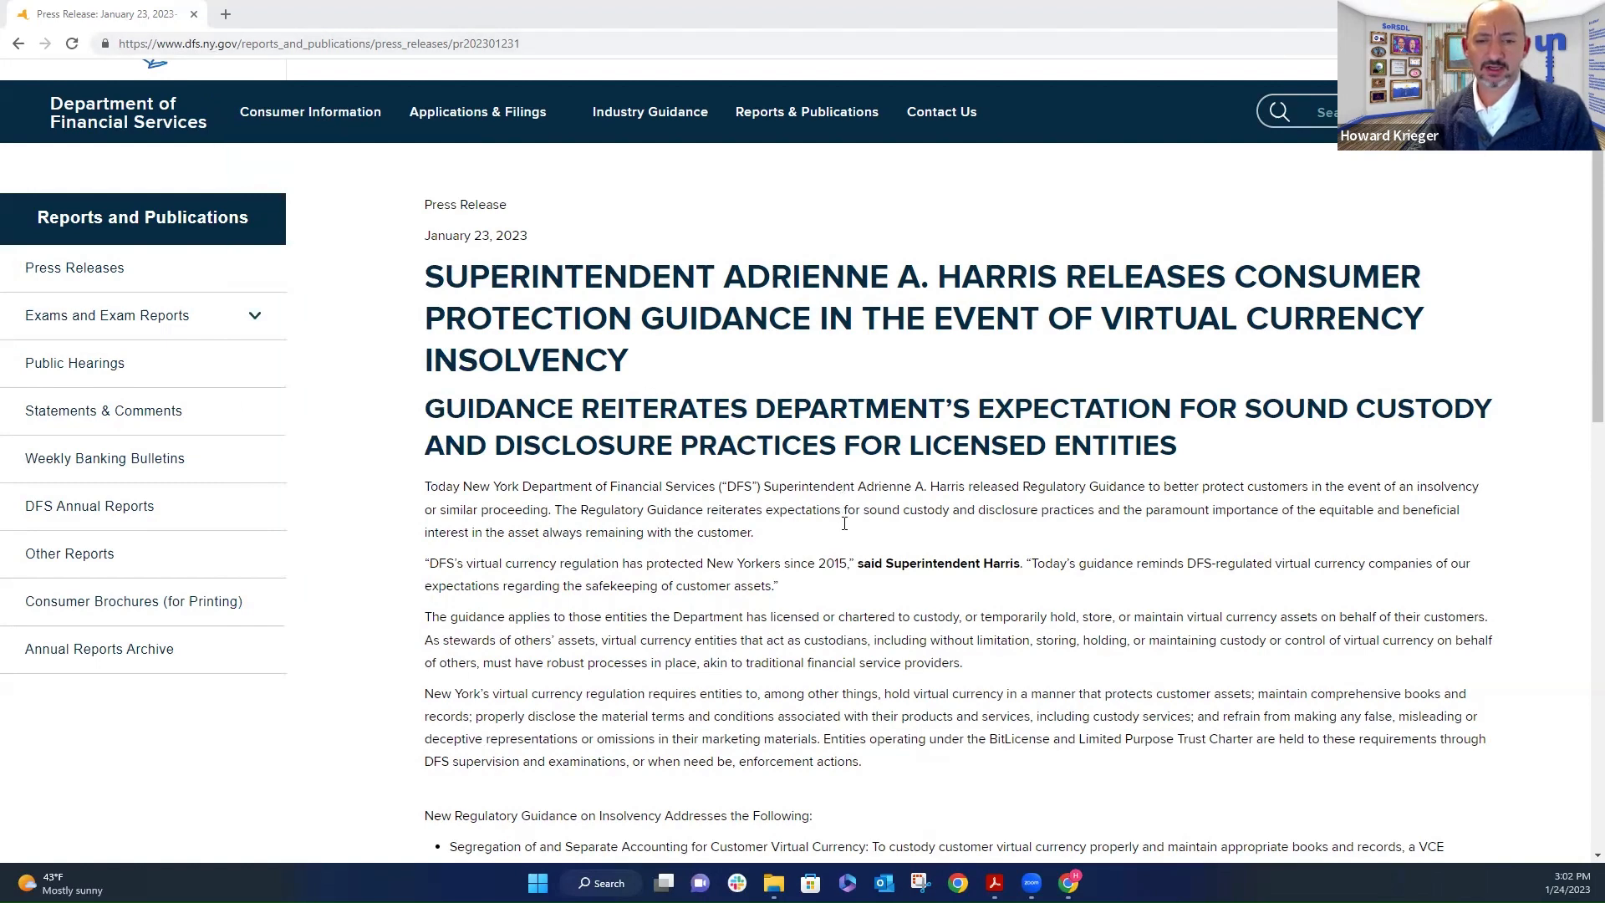
- Scroll down, then switch to the custody guidance letter in Acrobat
scroll(down, 3)
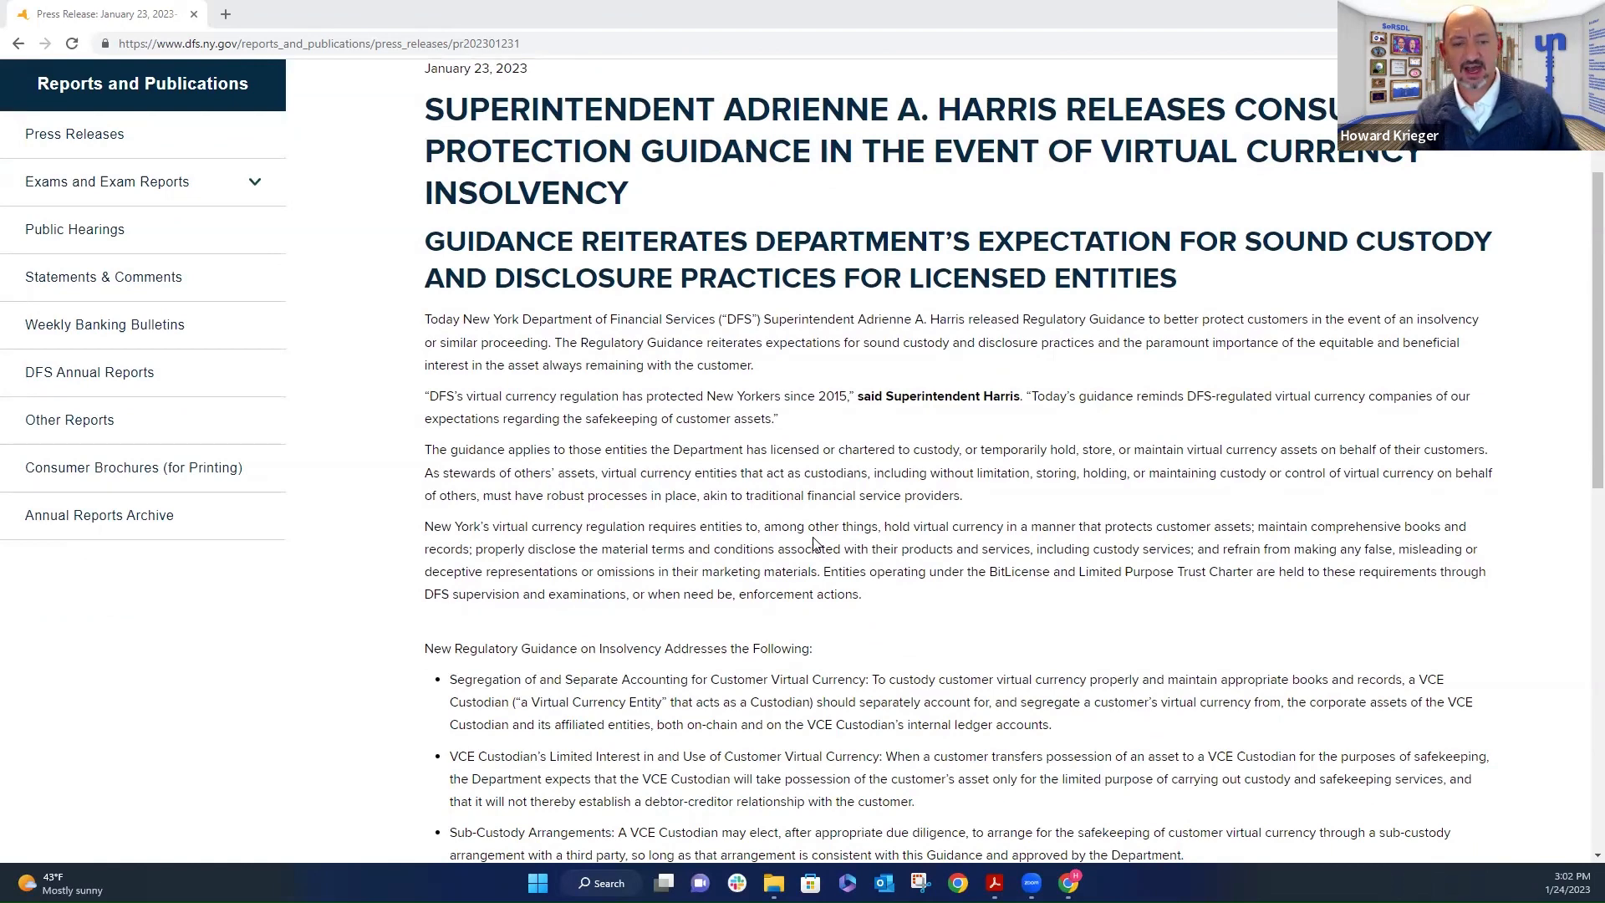
scroll(down, 3)
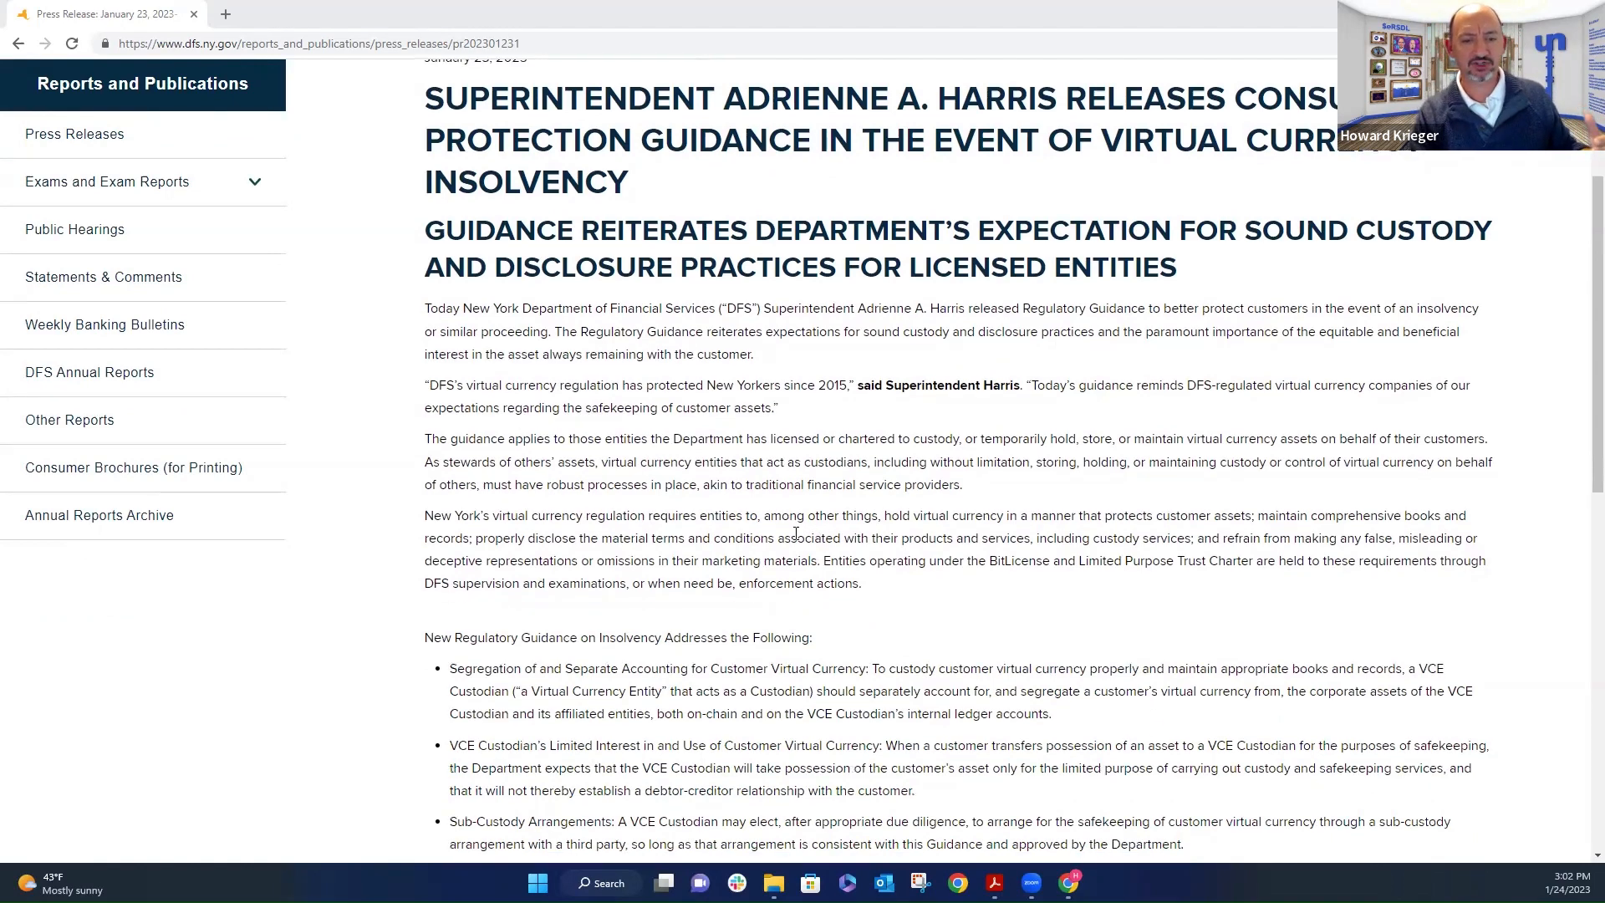
scroll(down, 3)
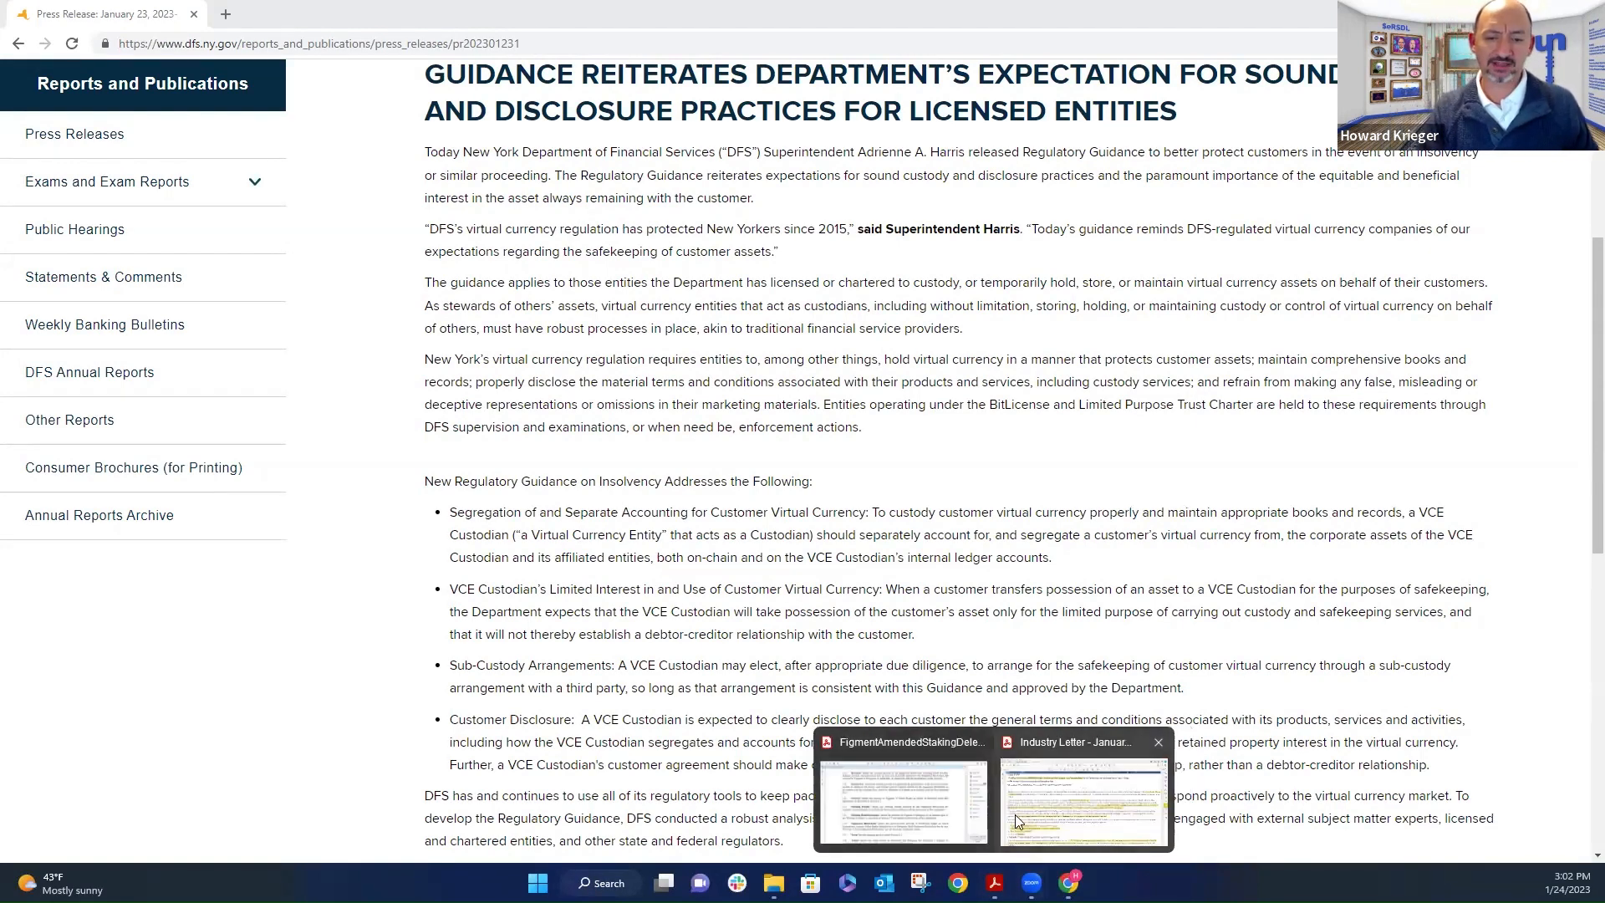
click(1080, 801)
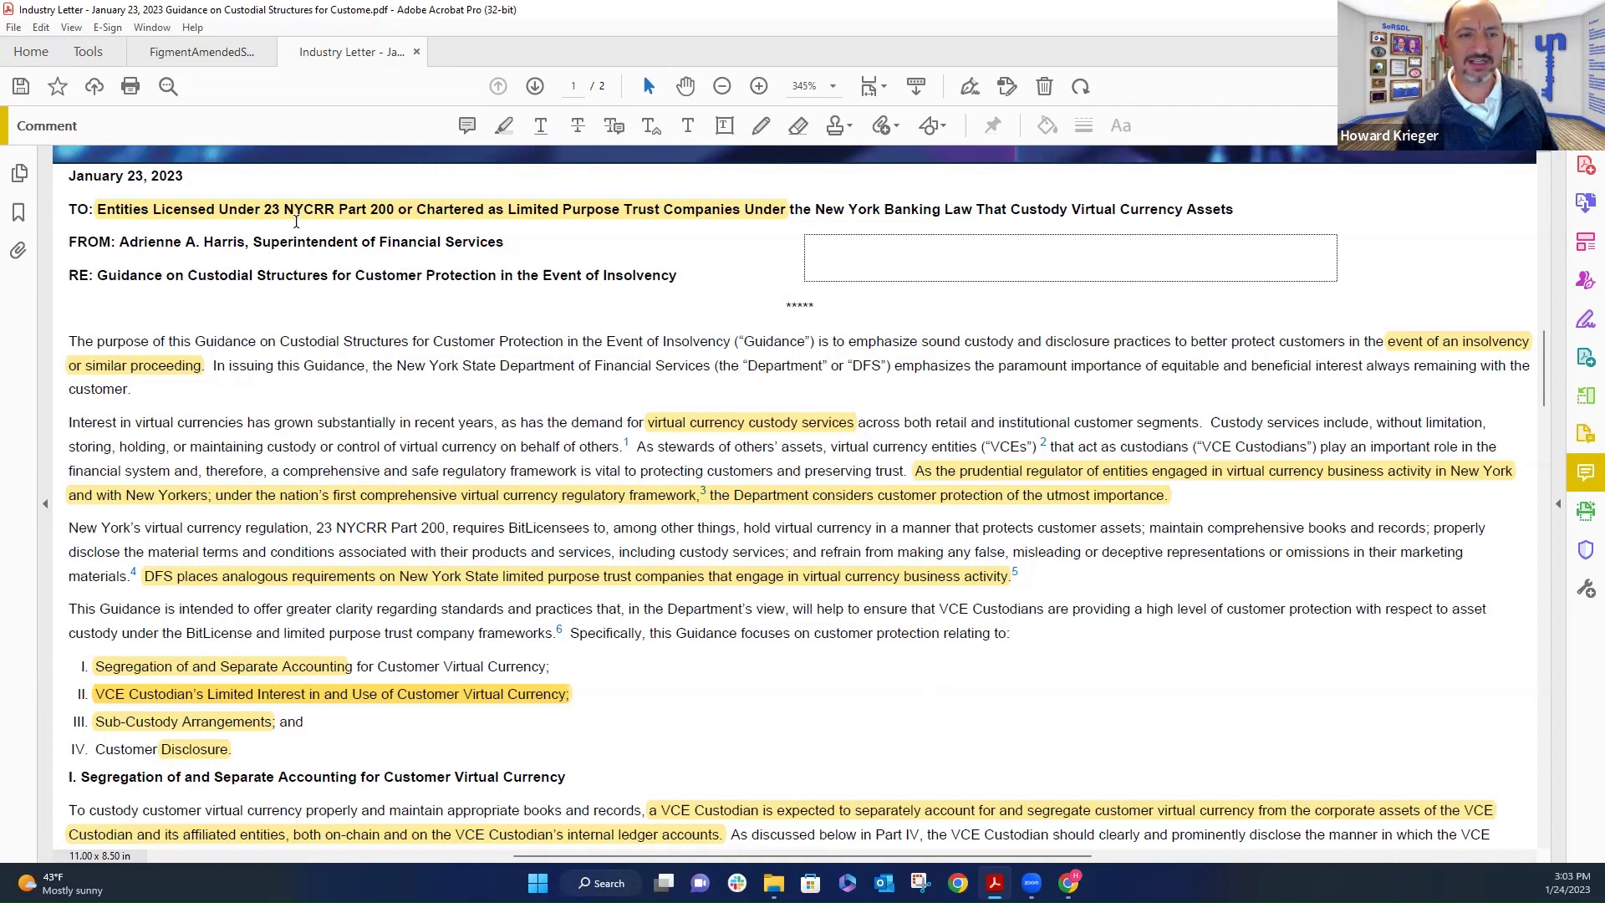
mouse_move(320, 227)
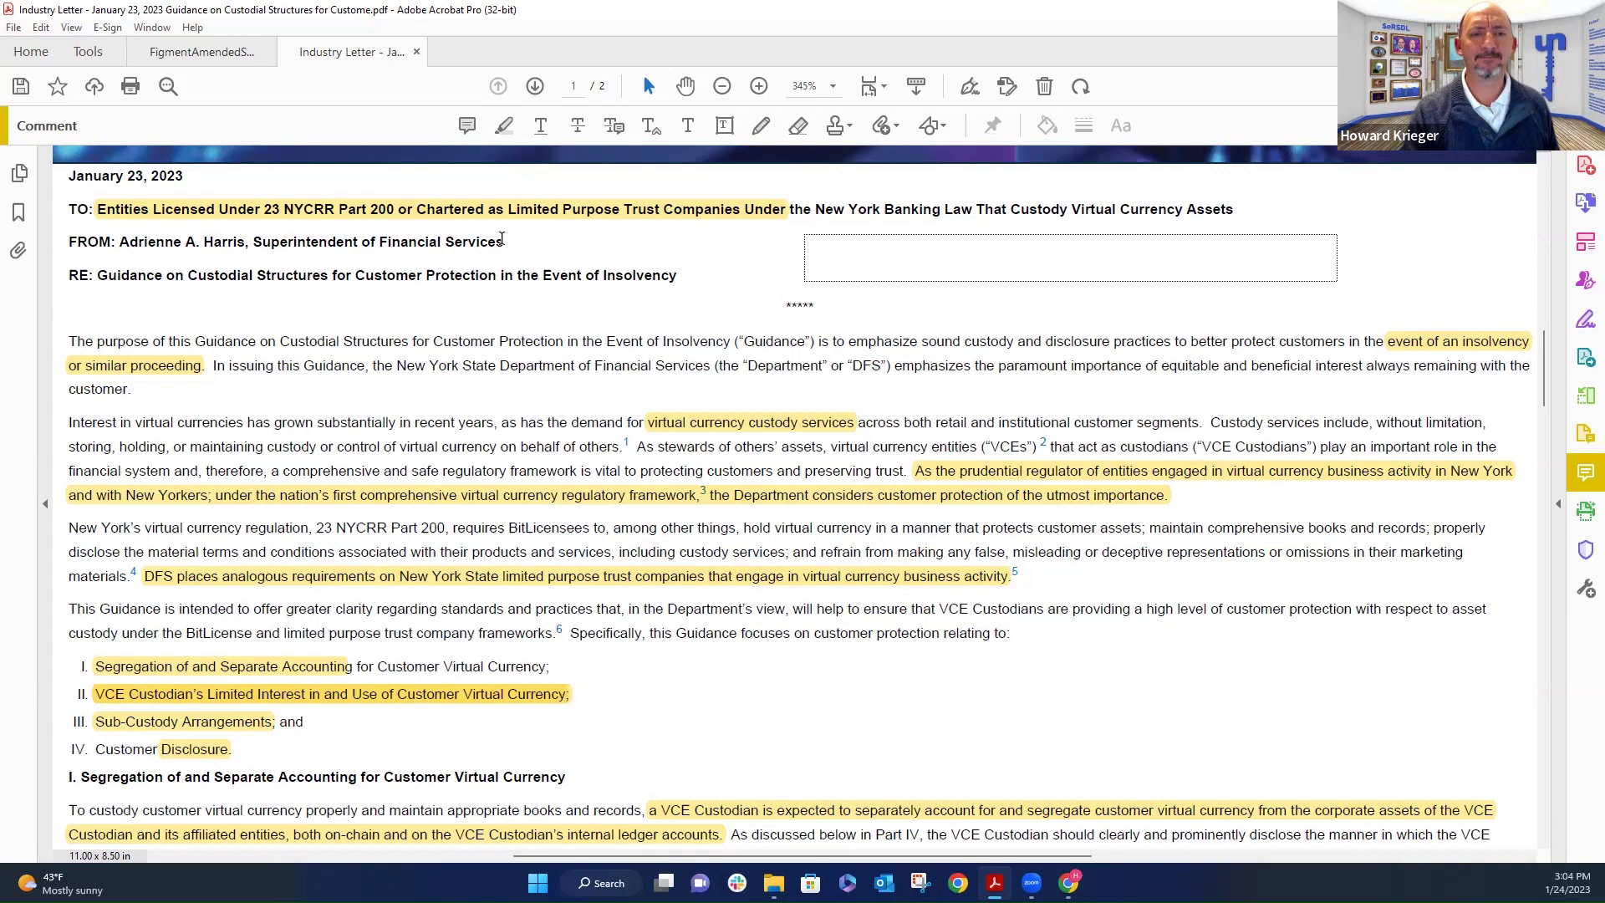
mouse_move(583, 225)
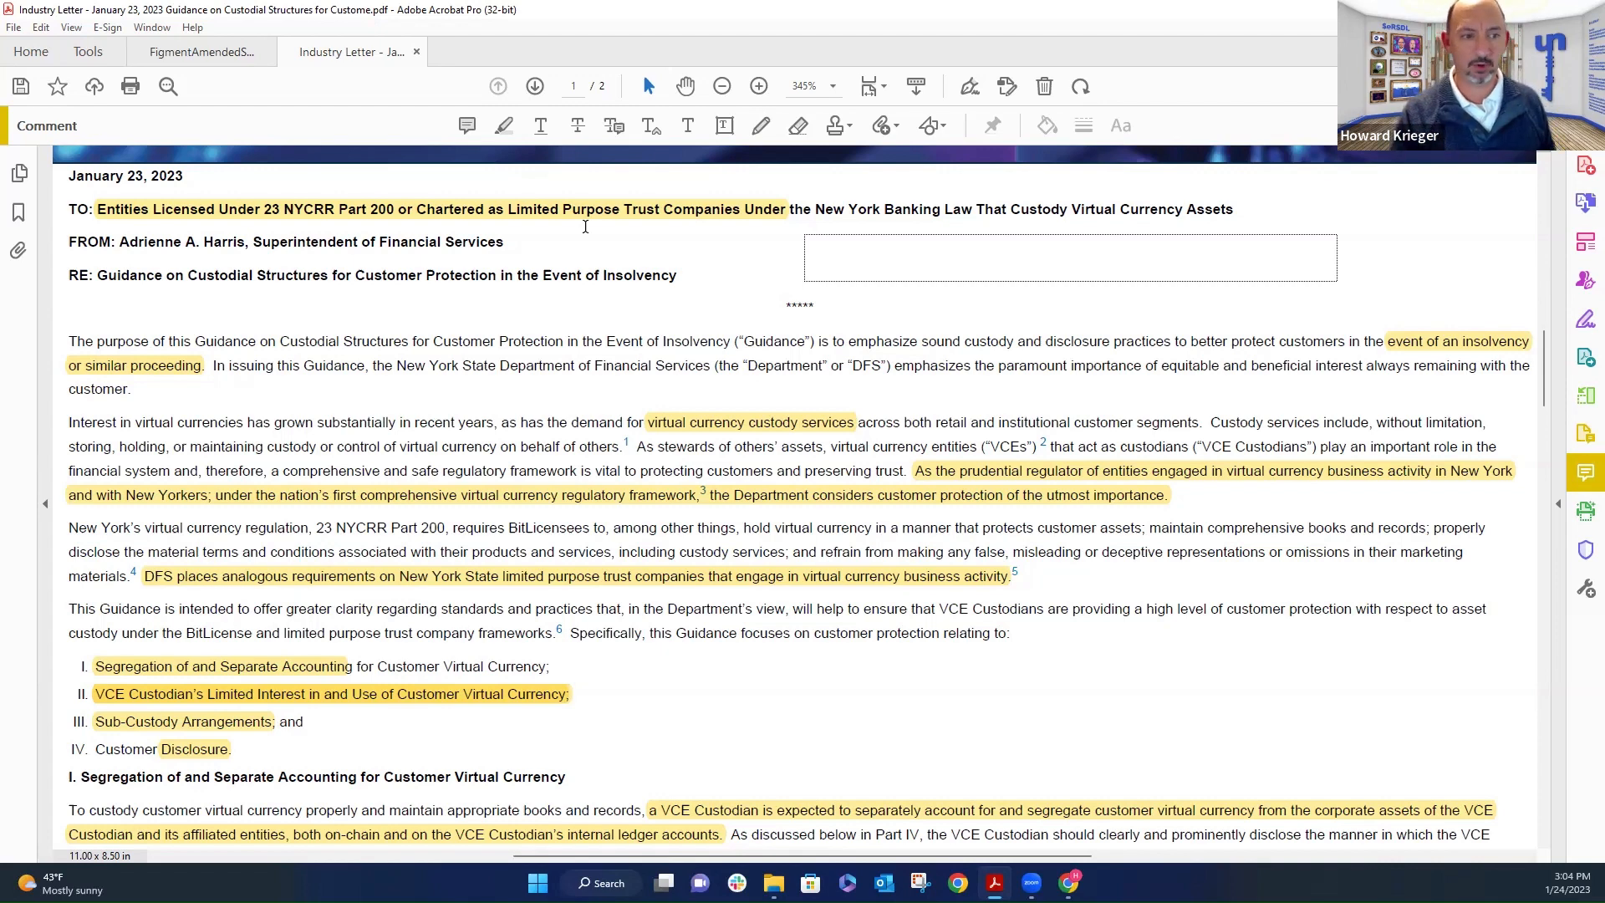
- Scroll the letter down to Section II on custodians' limited interest
scroll(down, 3)
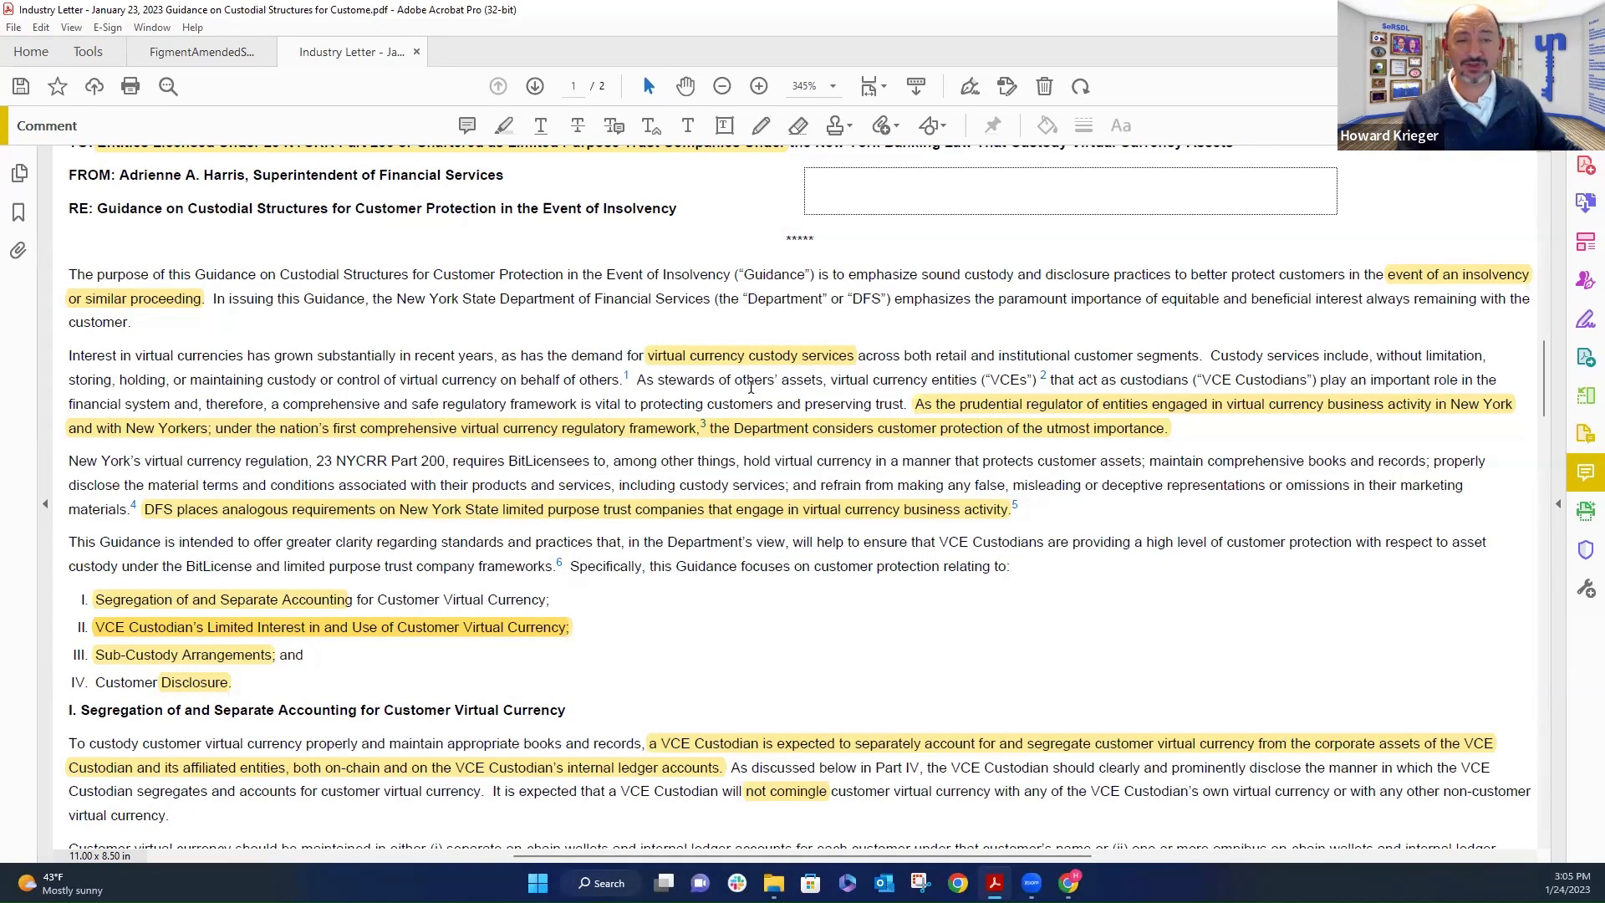
mouse_move(652, 445)
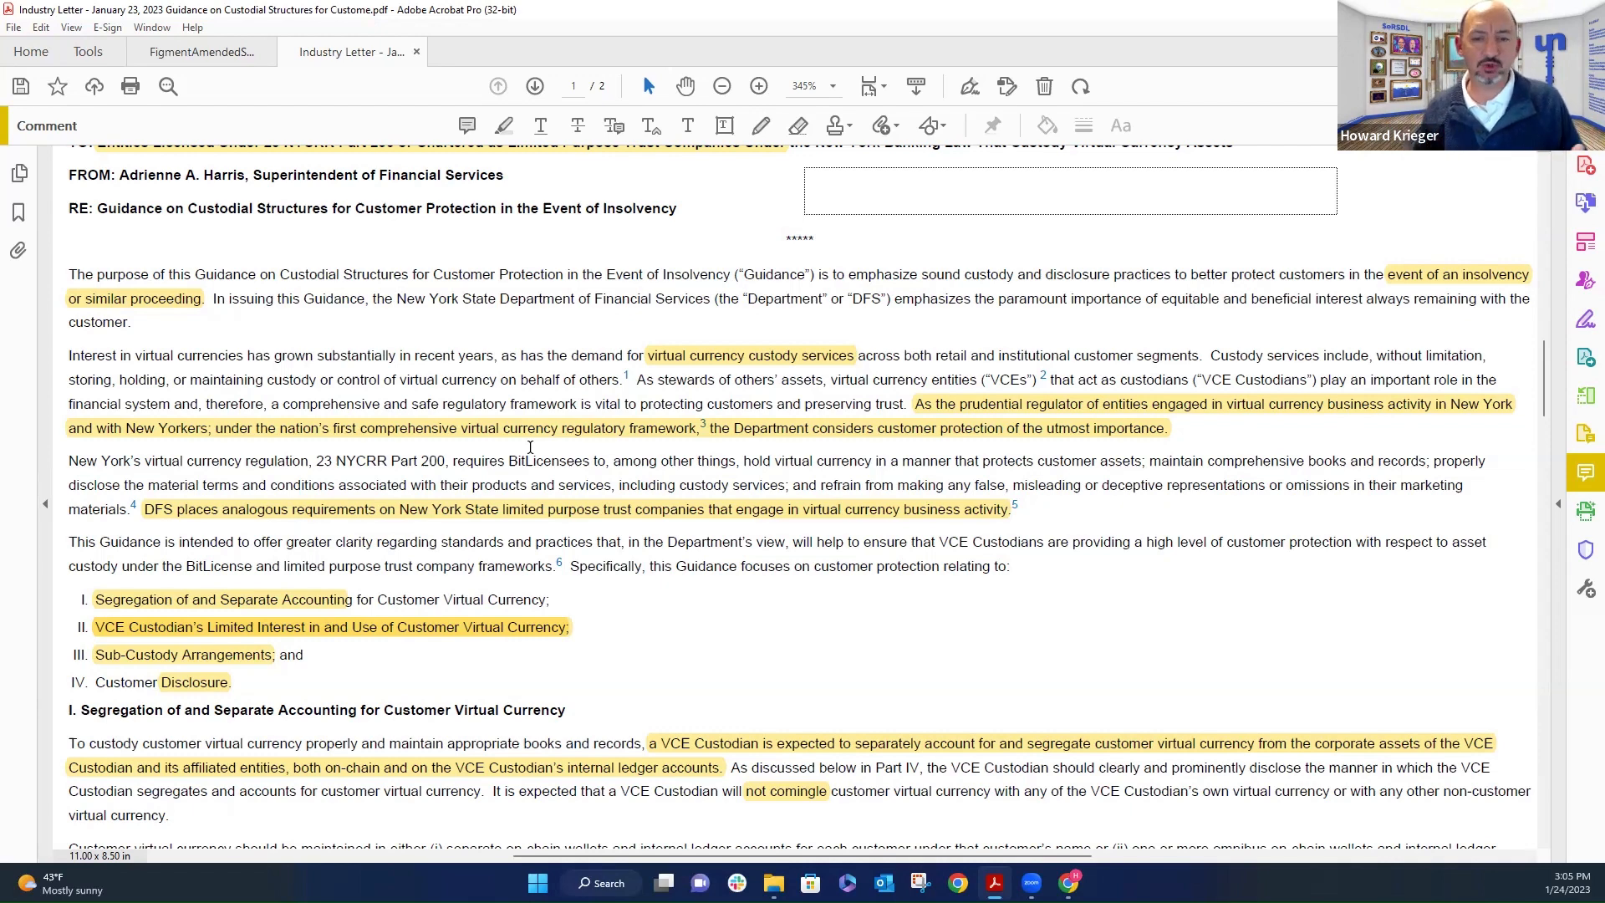
mouse_move(973, 453)
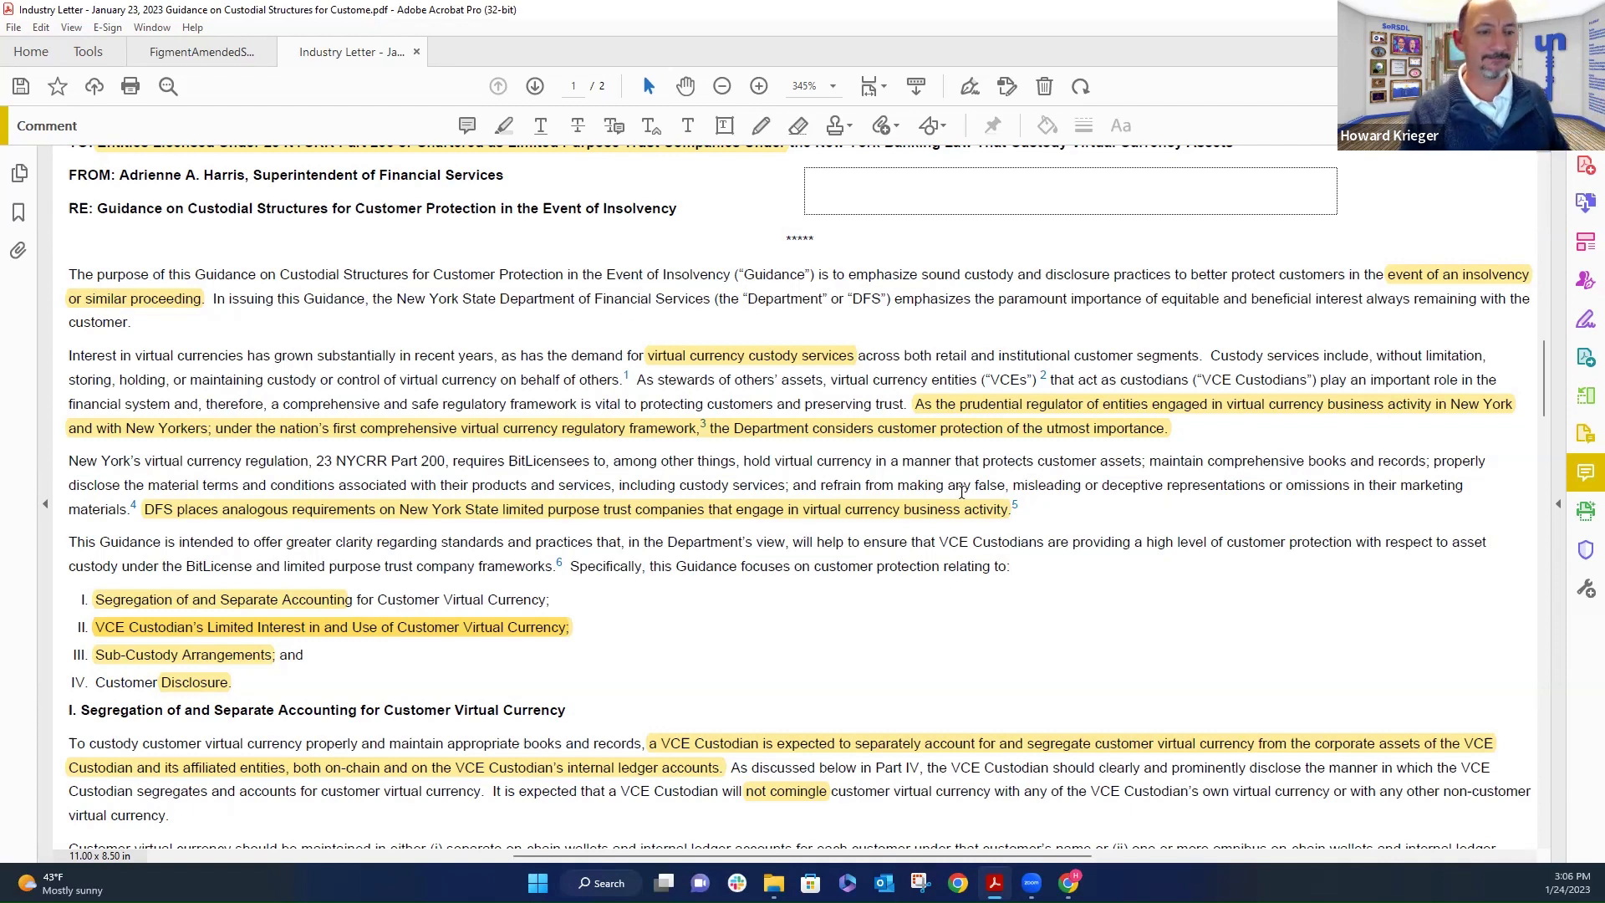
scroll(down, 3)
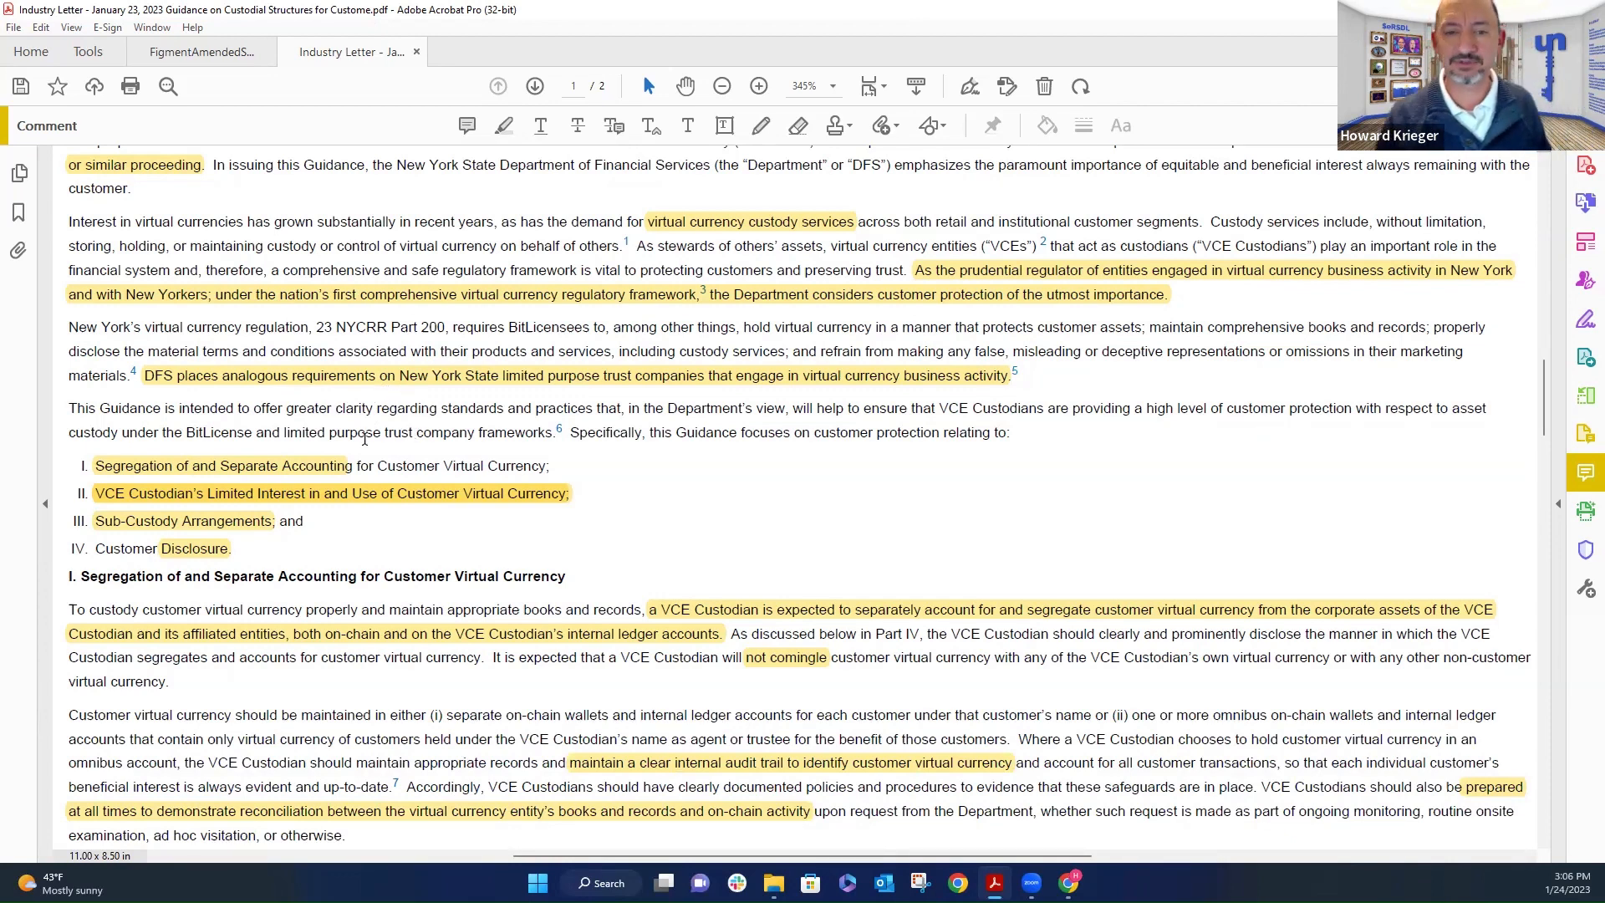
scroll(down, 3)
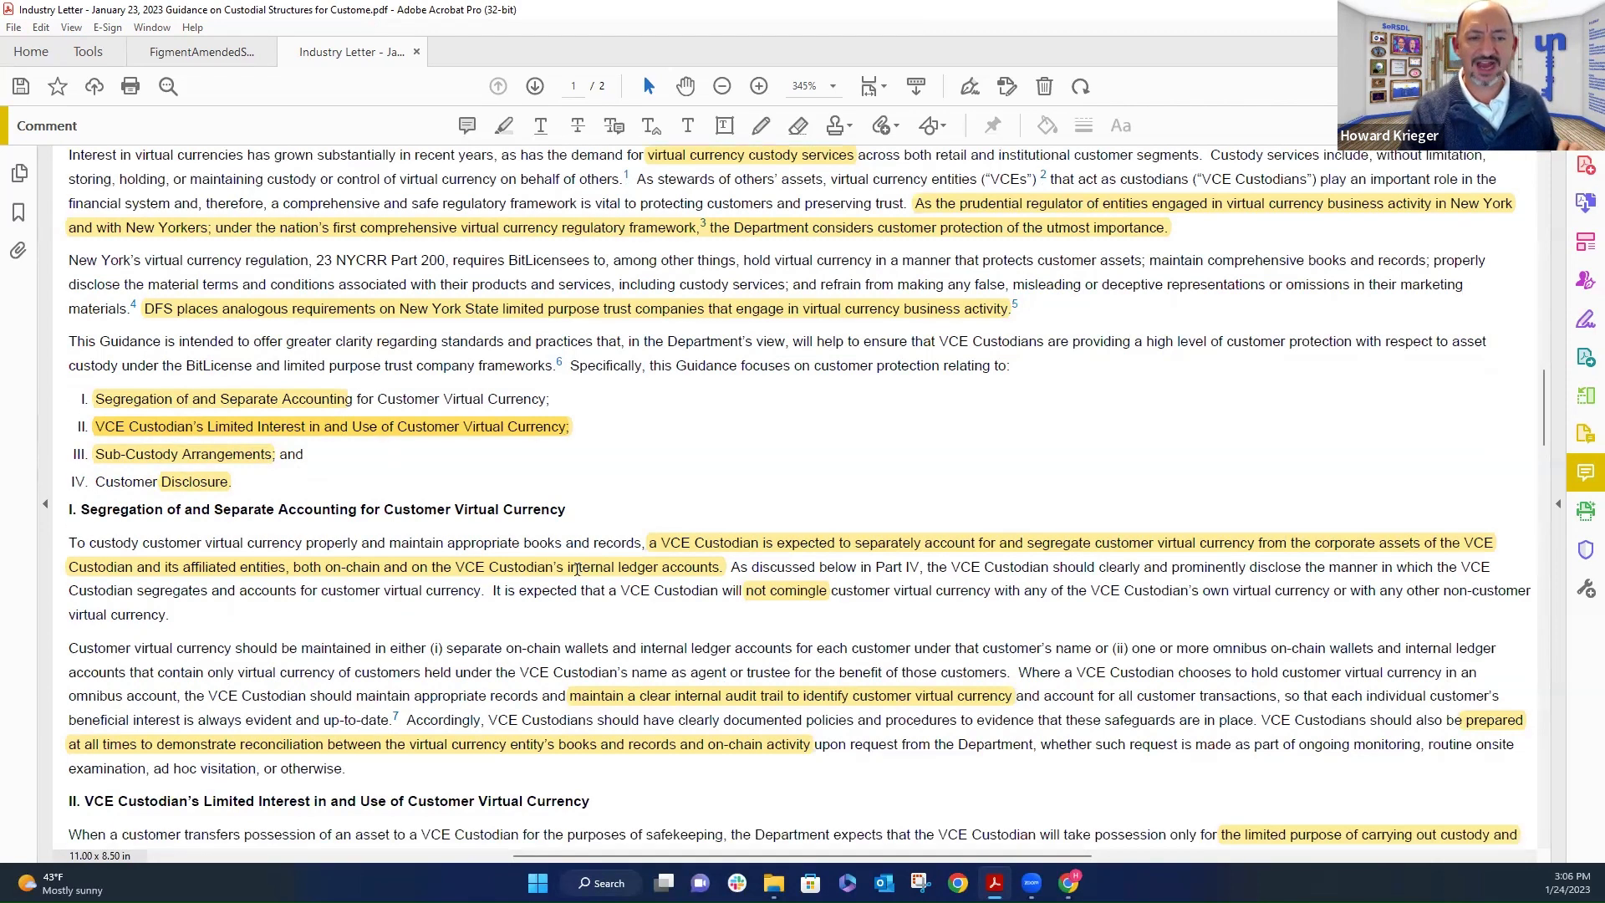
scroll(down, 3)
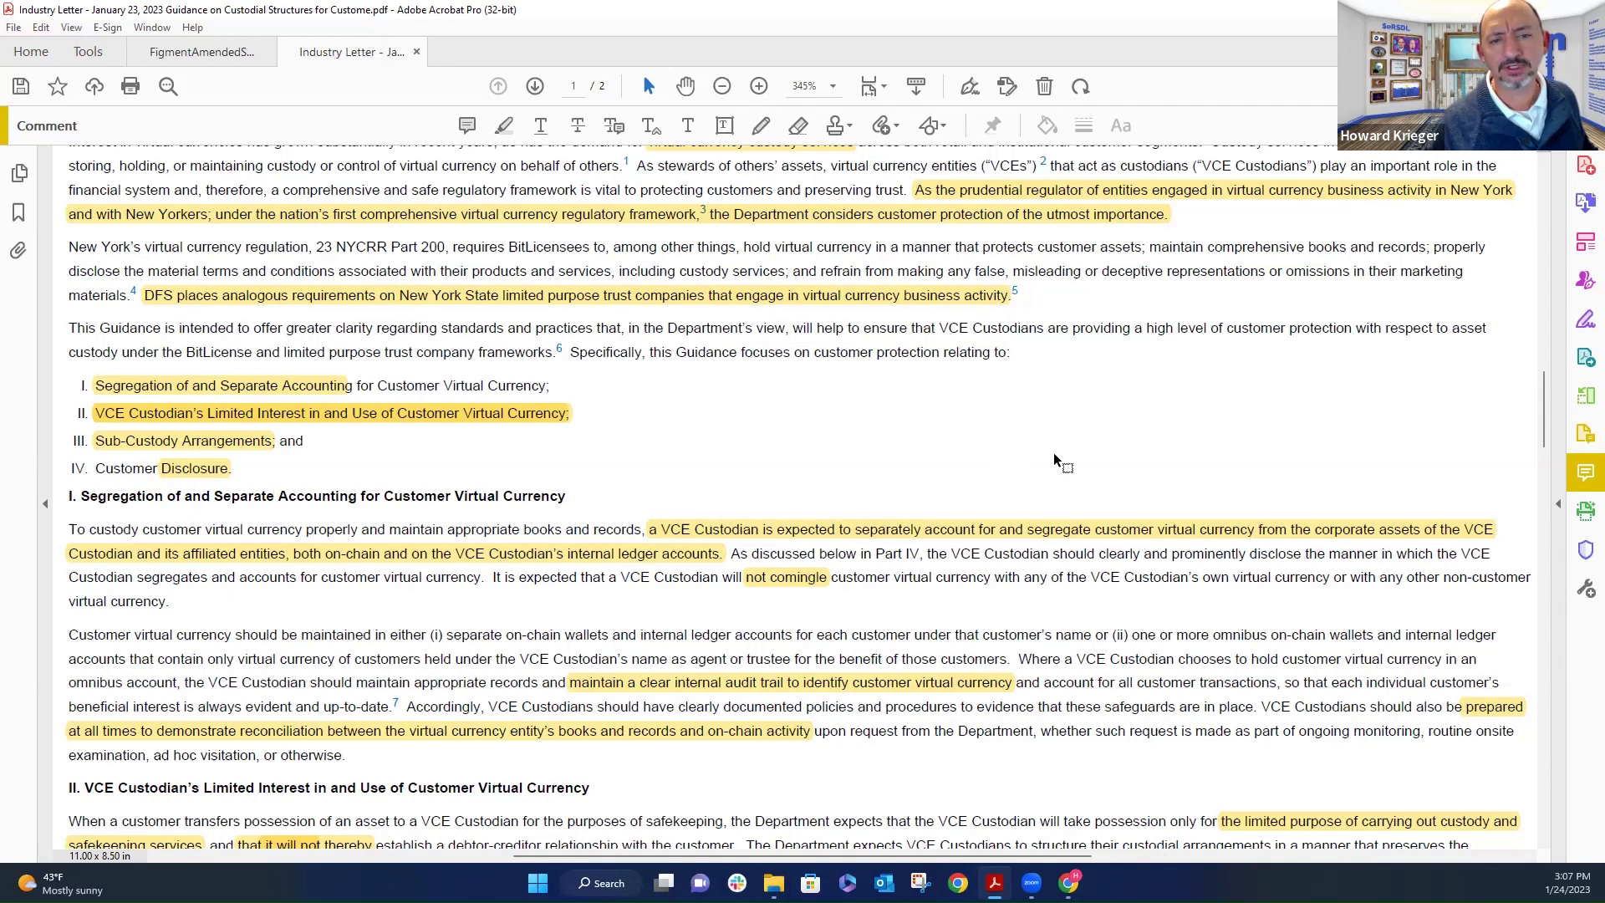
mouse_move(956, 481)
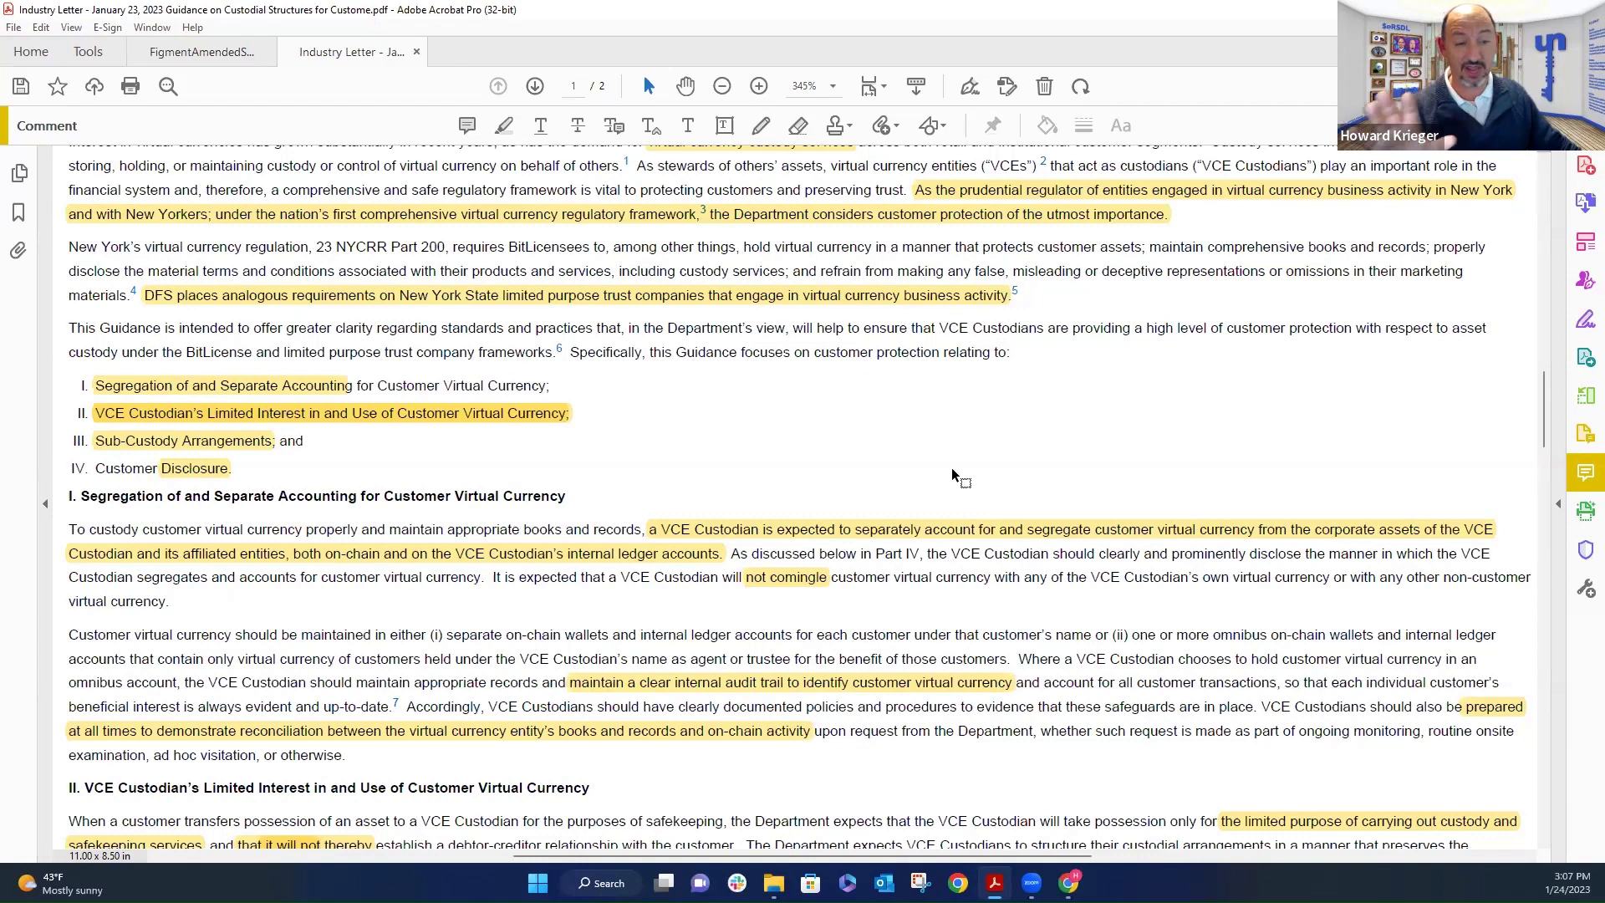
mouse_move(865, 492)
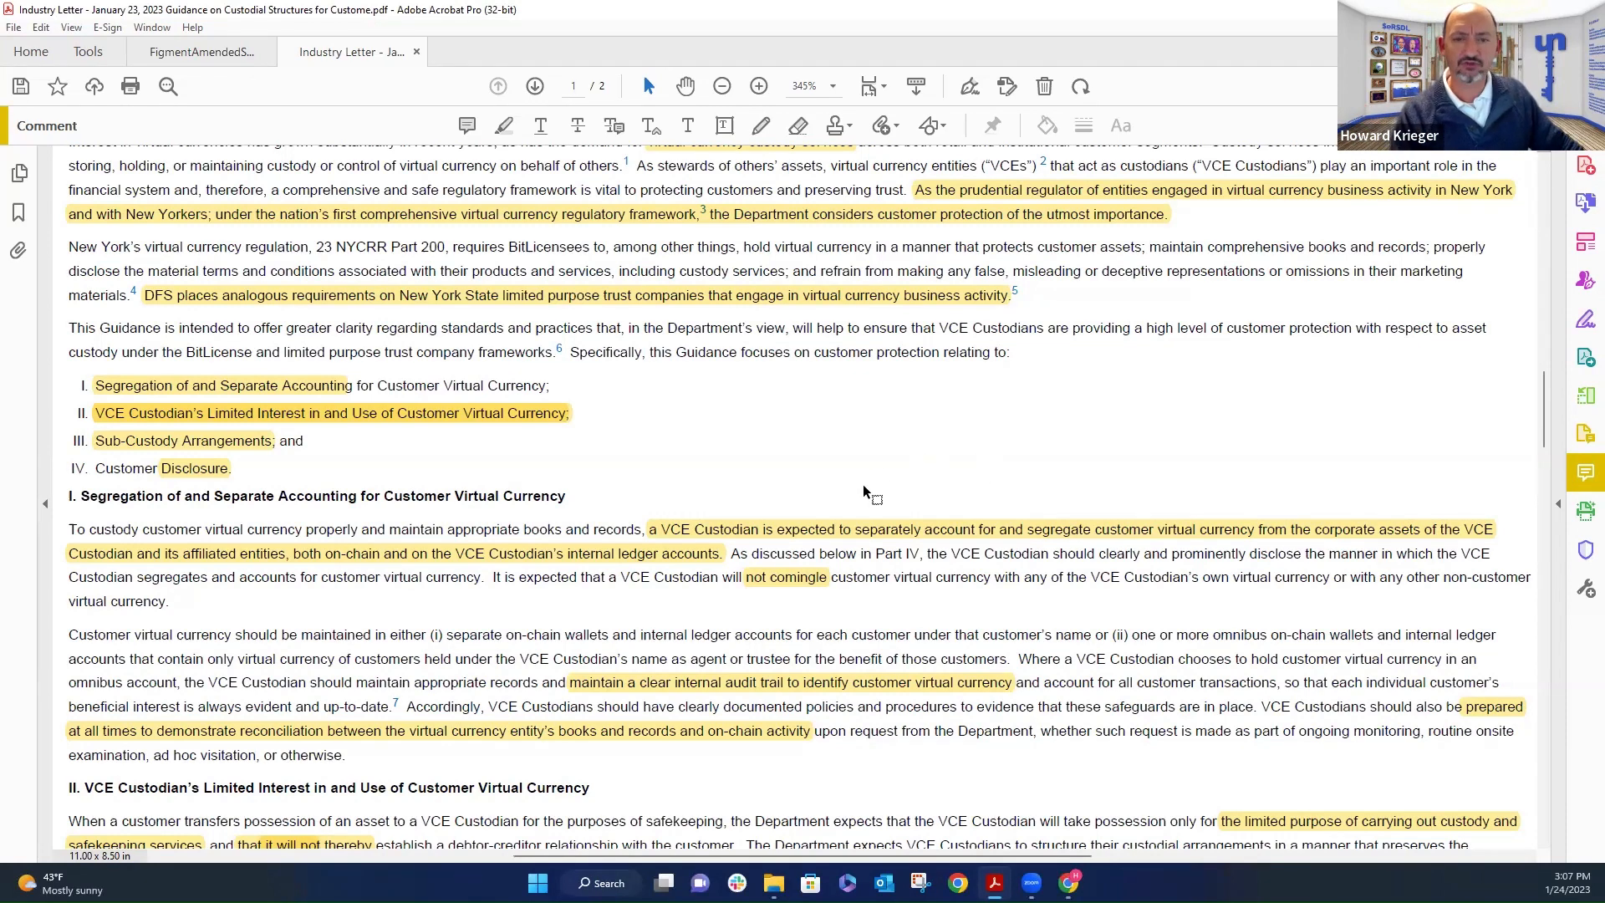
mouse_move(767, 442)
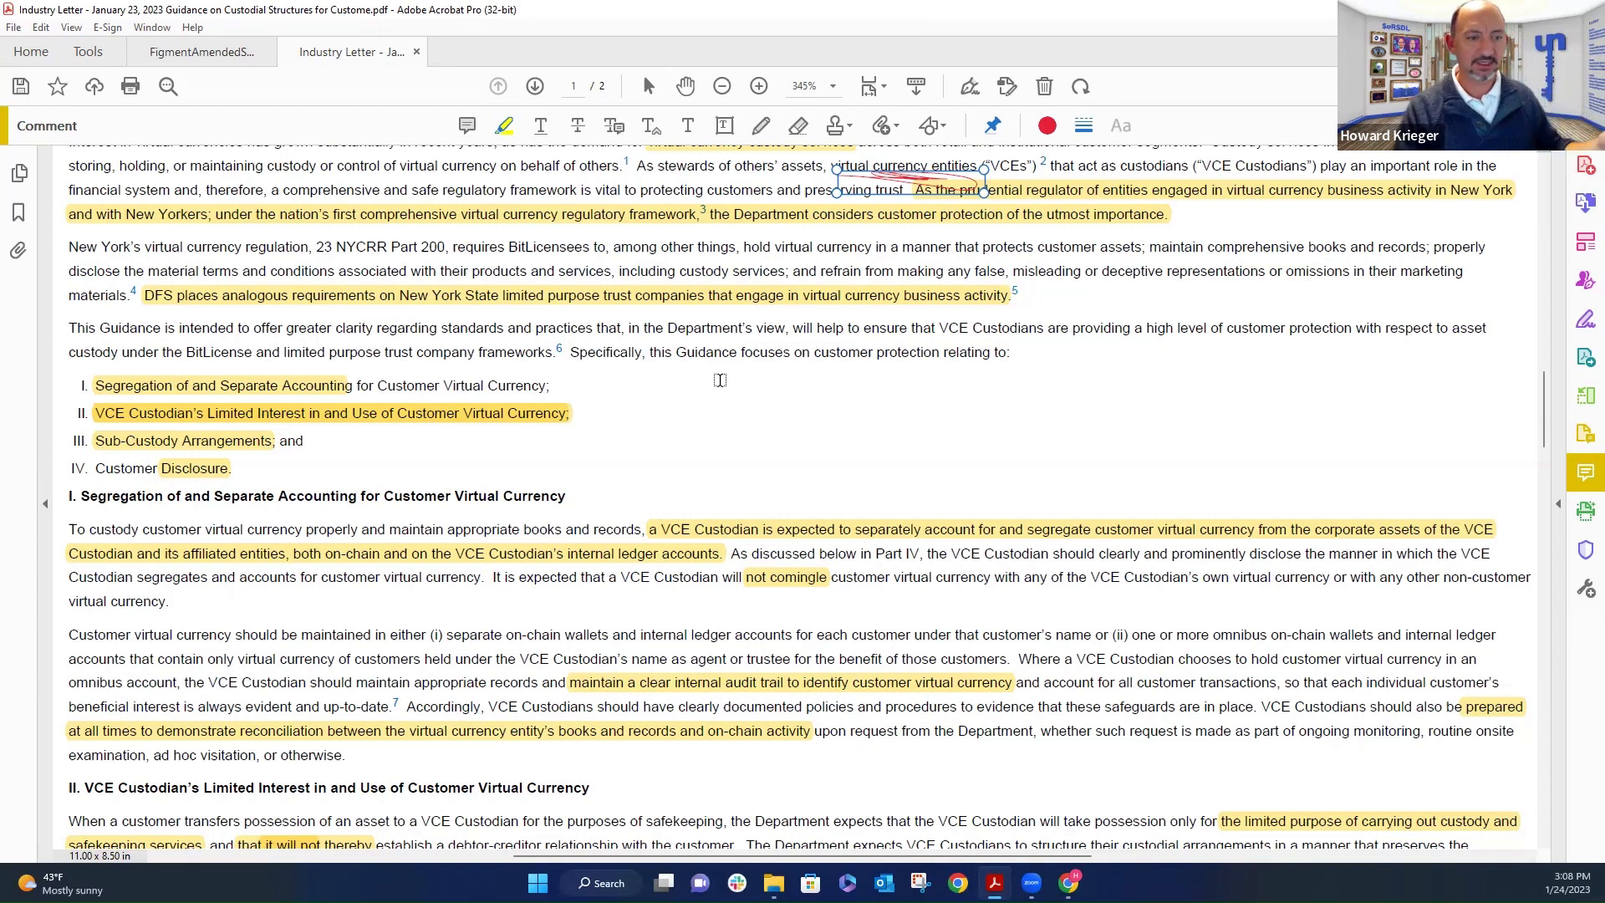
scroll(down, 3)
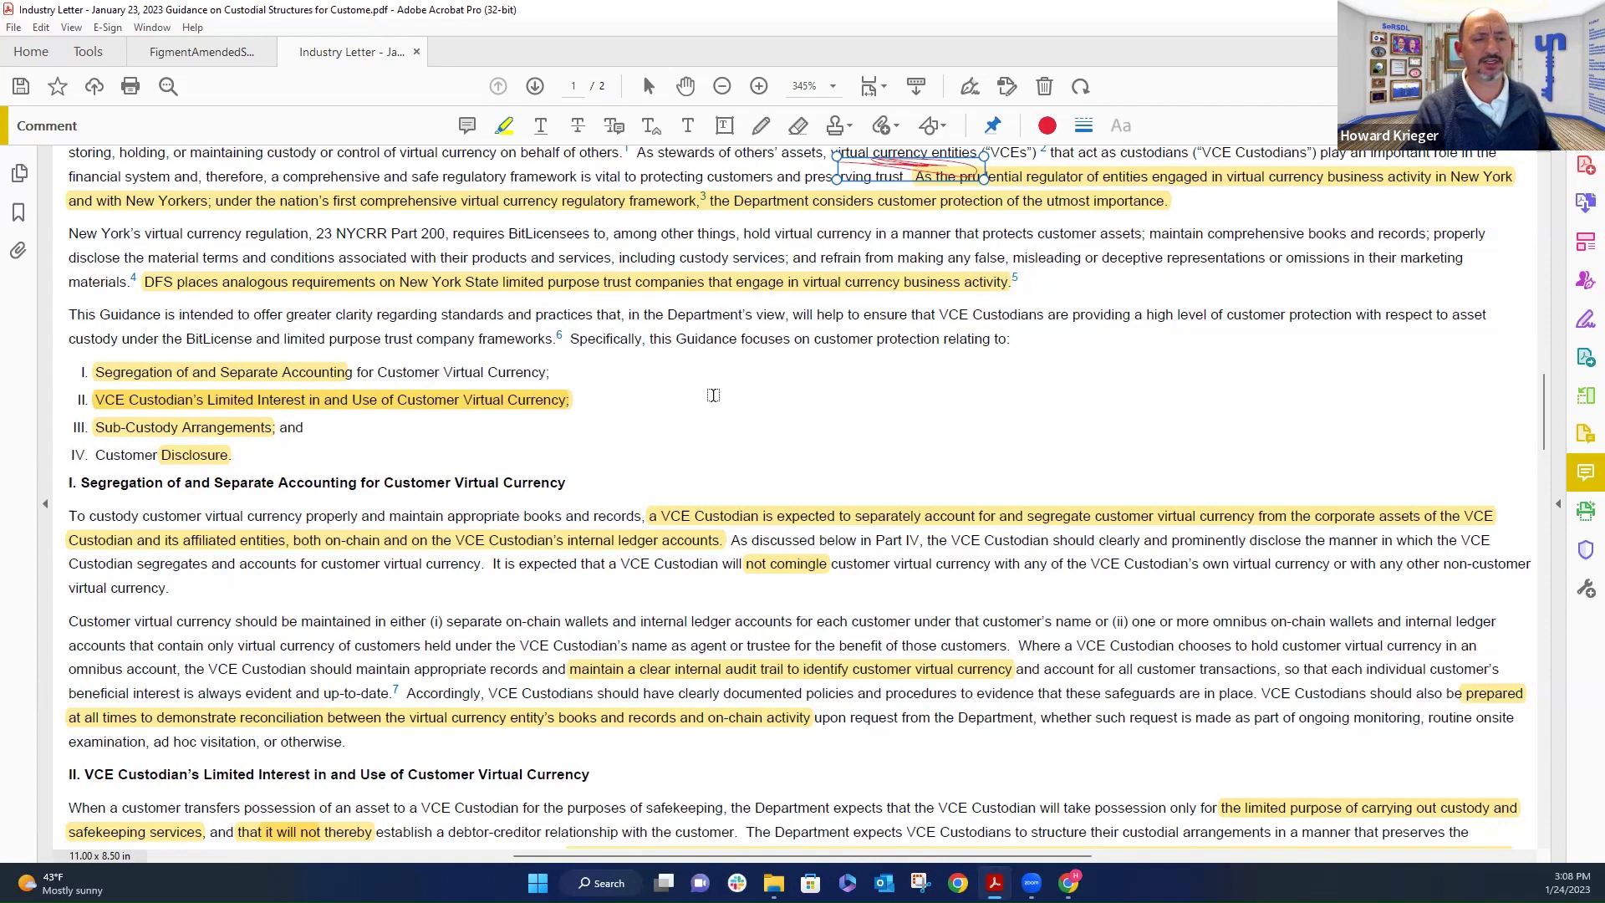
scroll(down, 3)
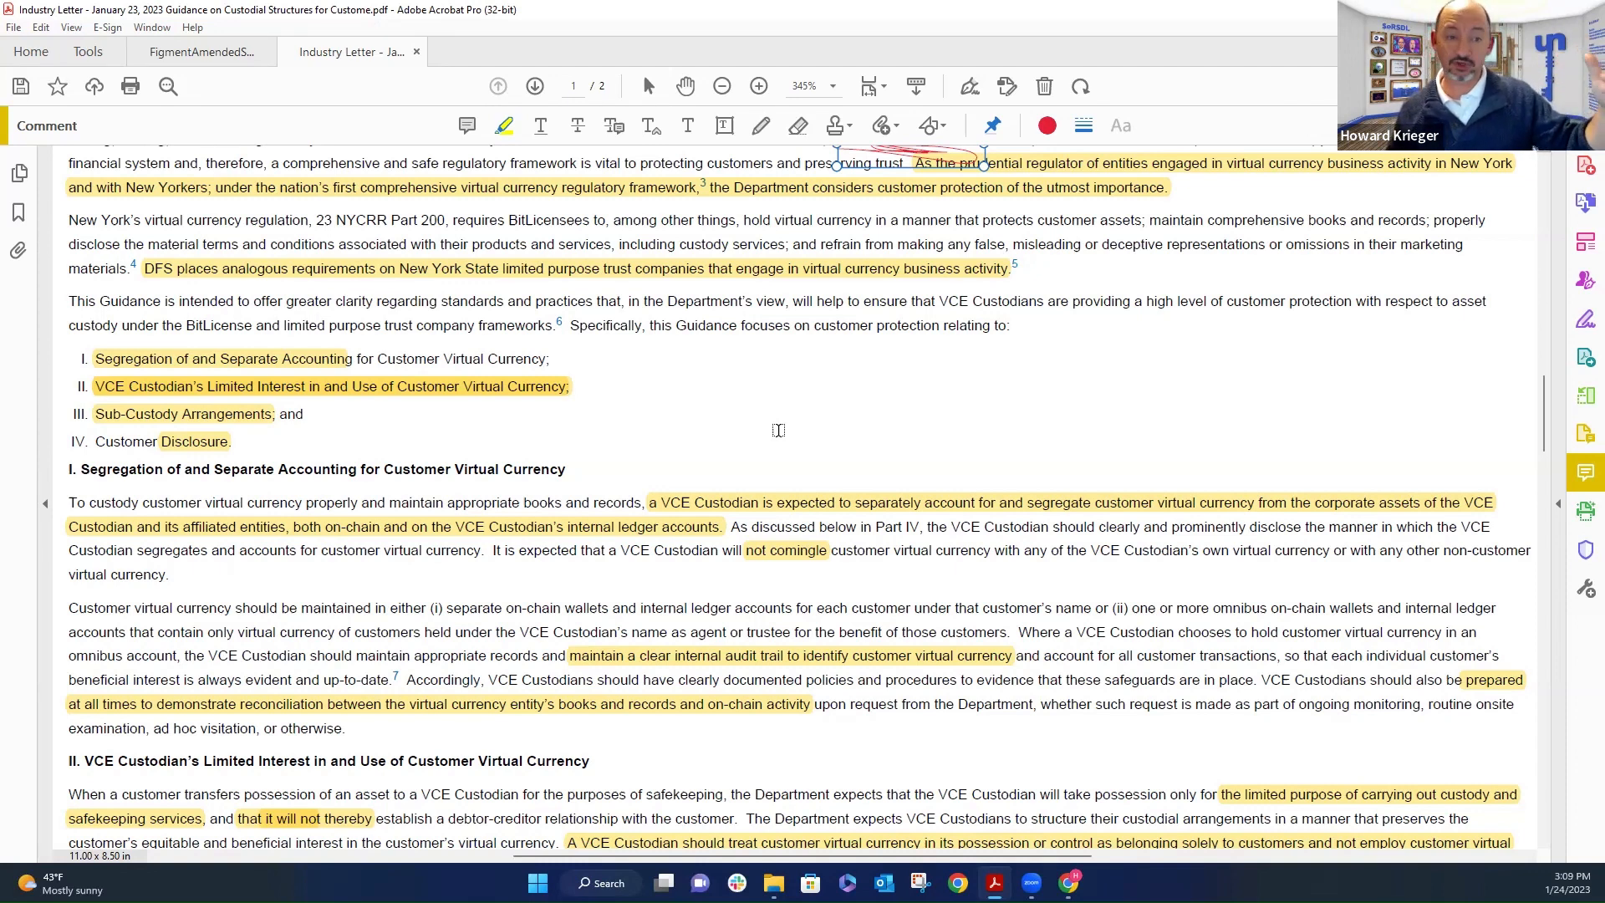
- Highlight 'VCE Custodian's' in Section I's second paragraph, then scroll toward Sections III and IV
scroll(down, 3)
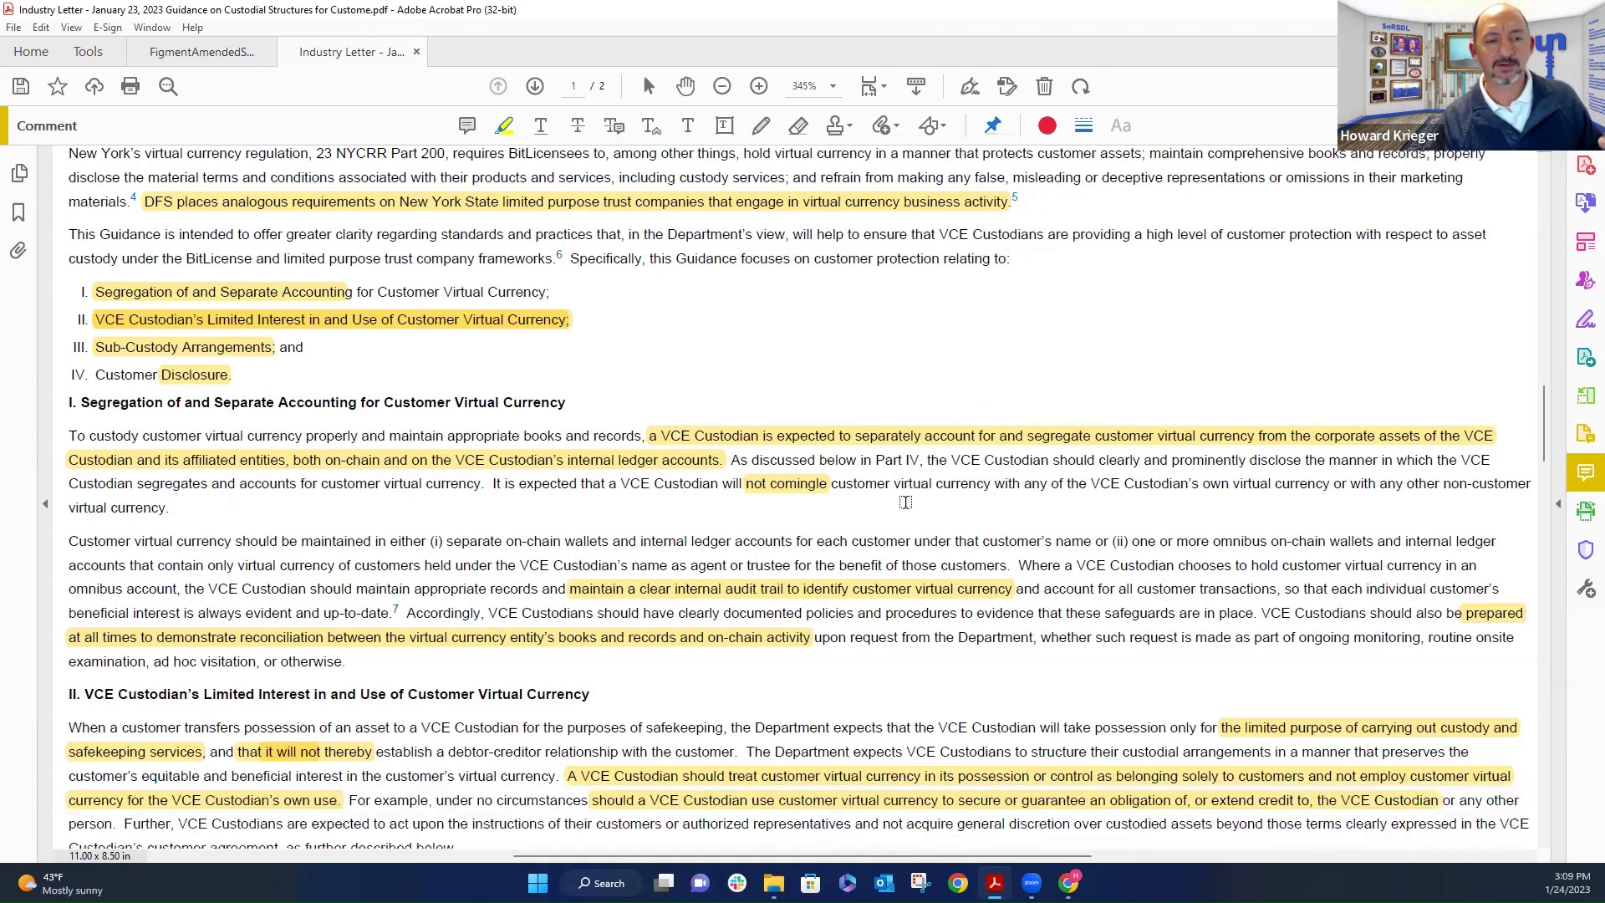
scroll(down, 3)
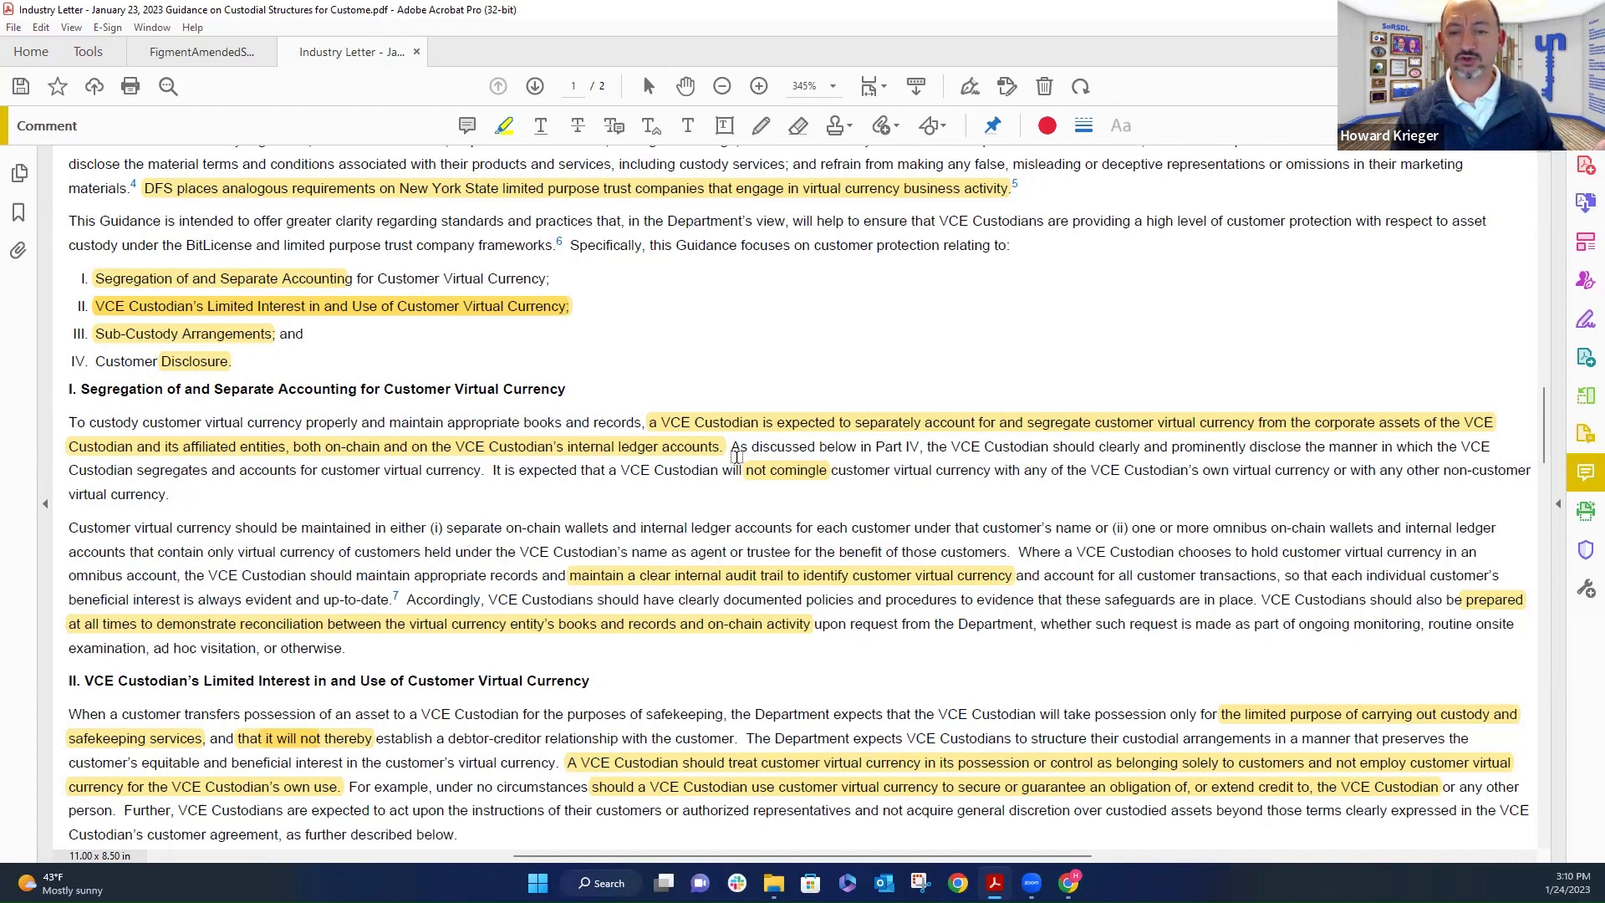
scroll(down, 3)
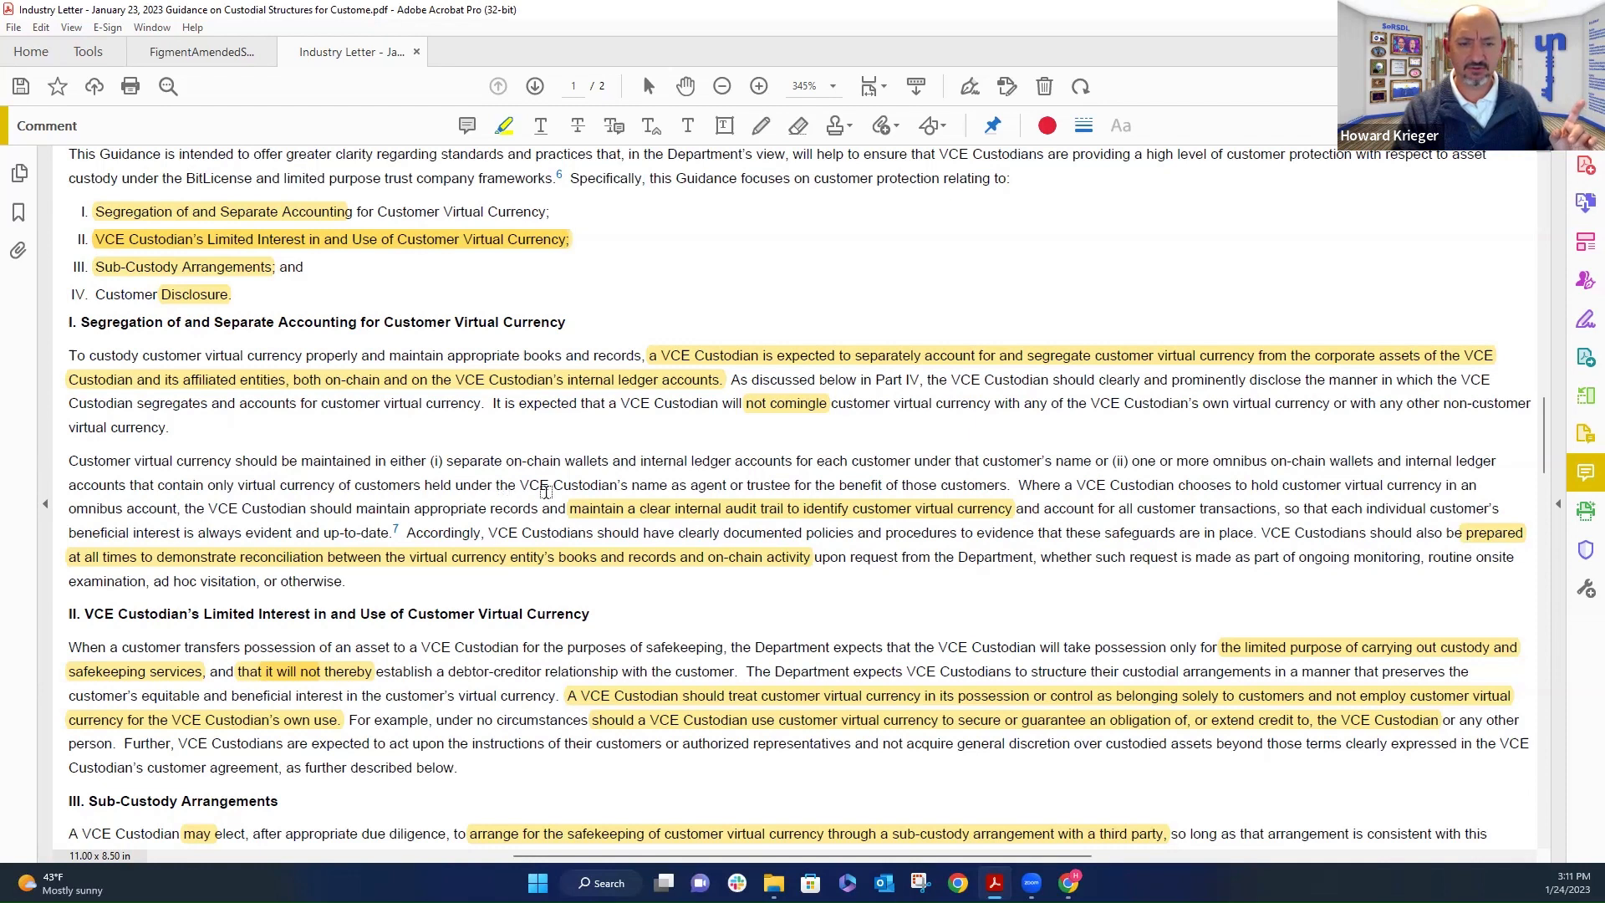
double_click(573, 484)
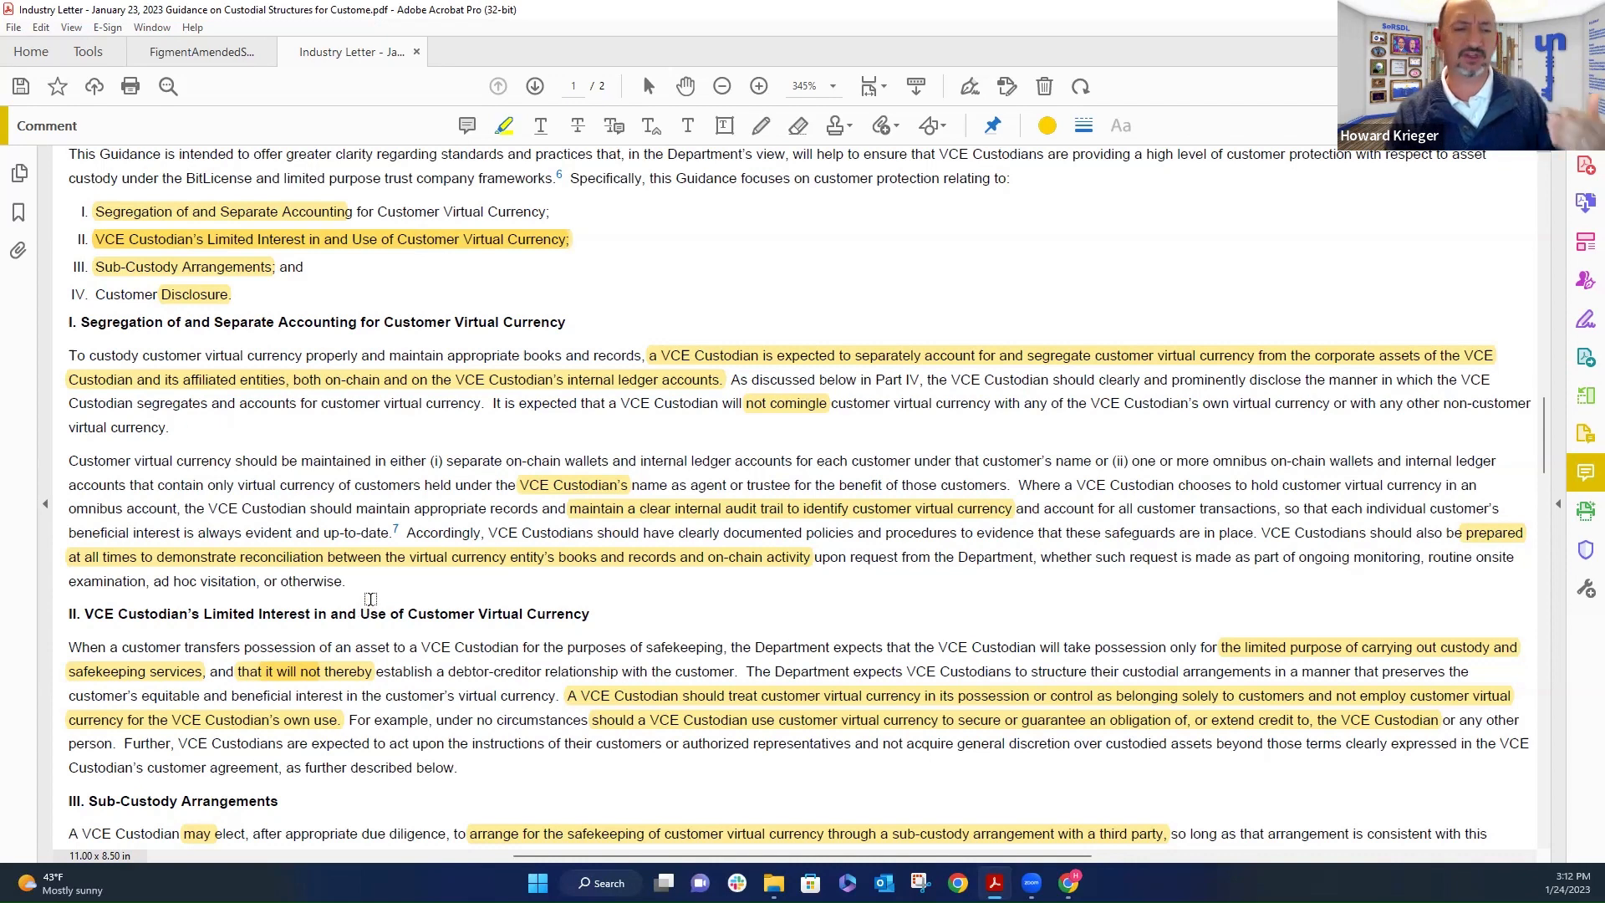
scroll(down, 3)
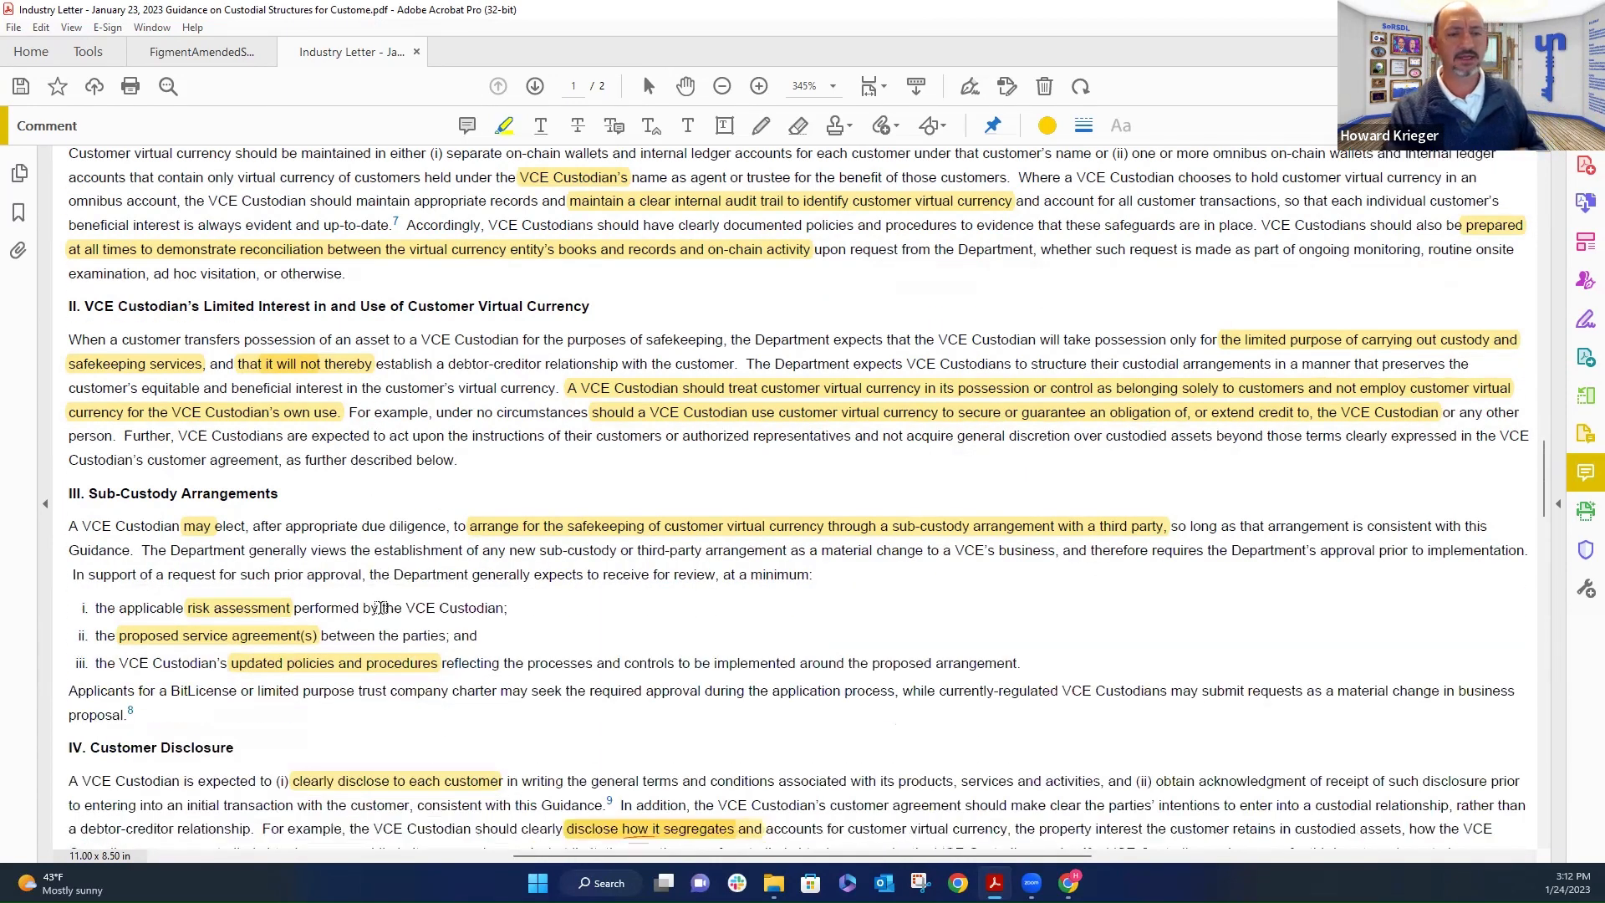
- Highlight 'Department expects that the VCE Custodian' in Section II's opening sentence
scroll(down, 3)
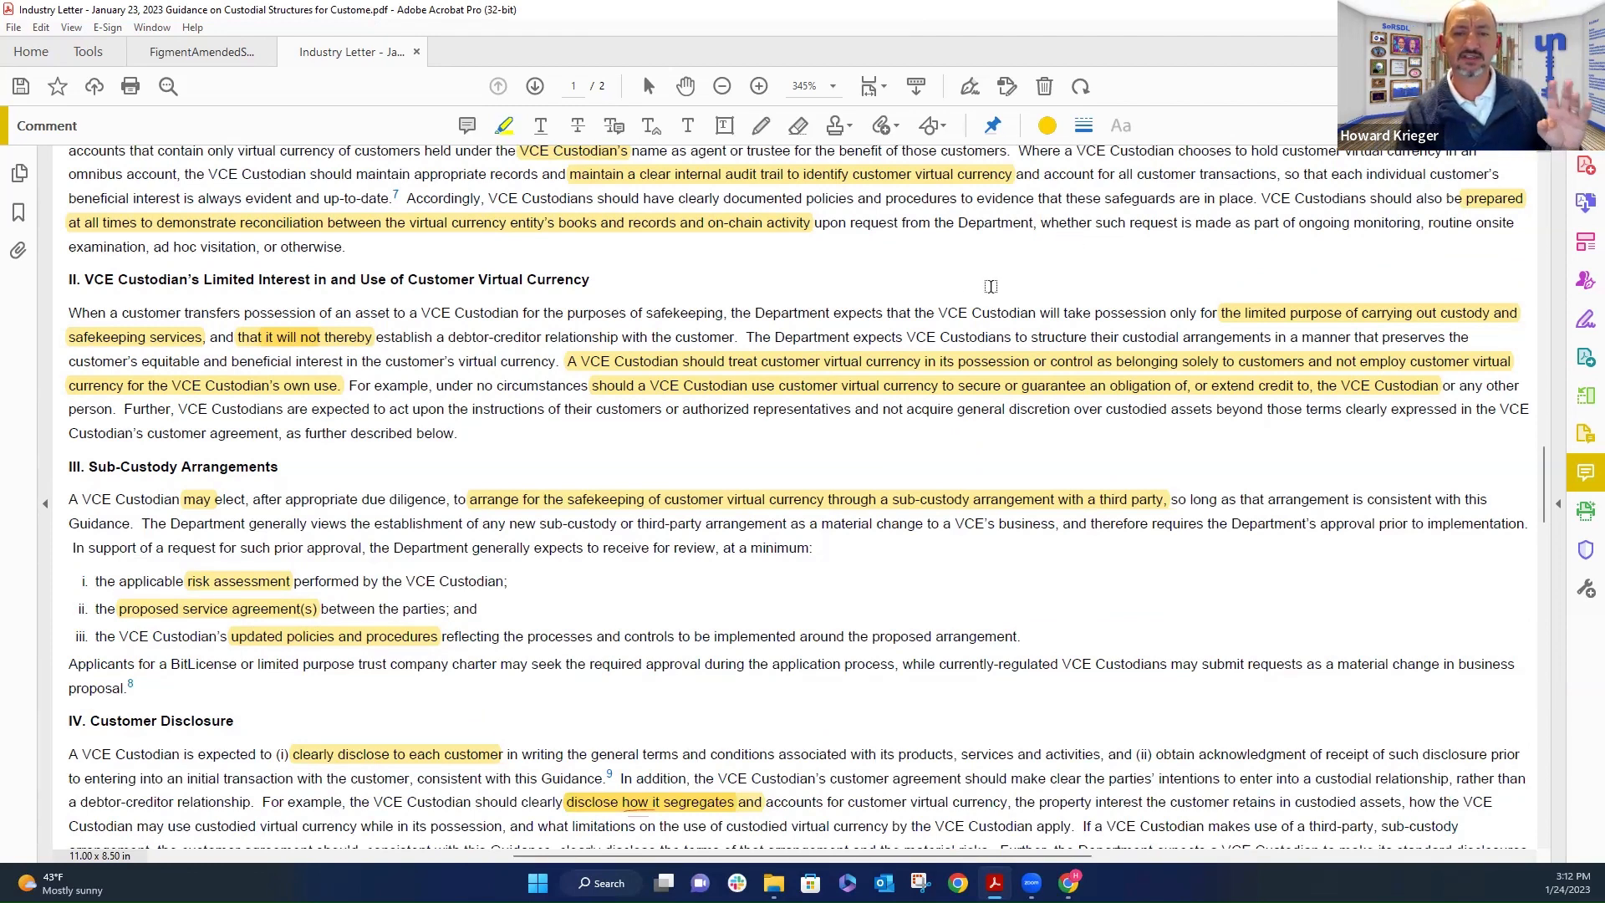
drag(753, 311, 1035, 311)
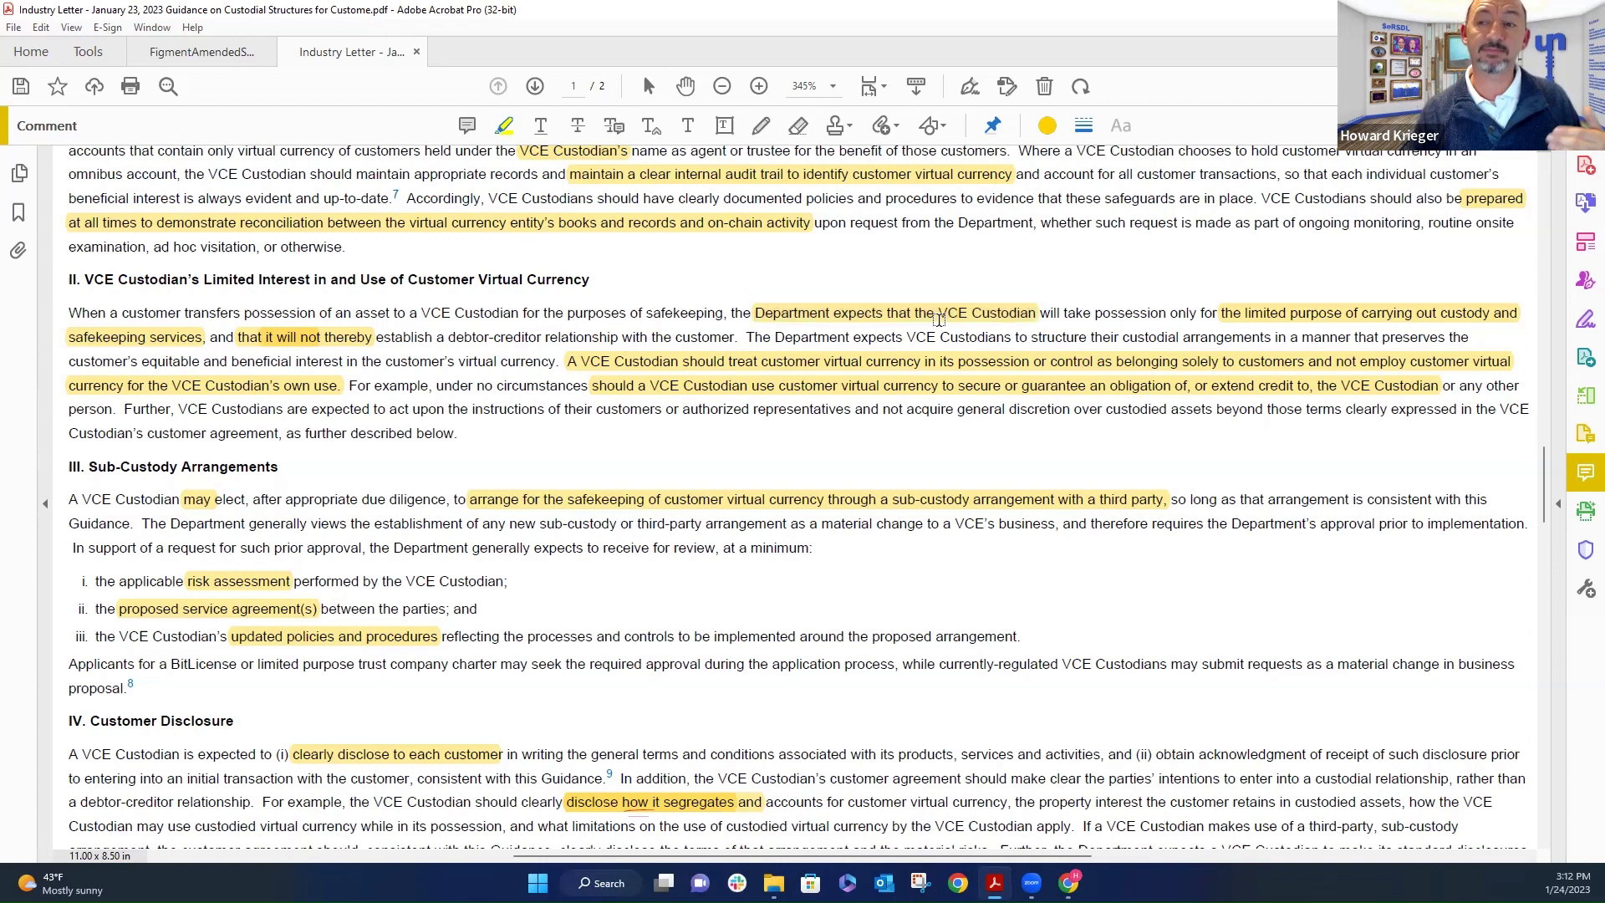
mouse_move(935, 323)
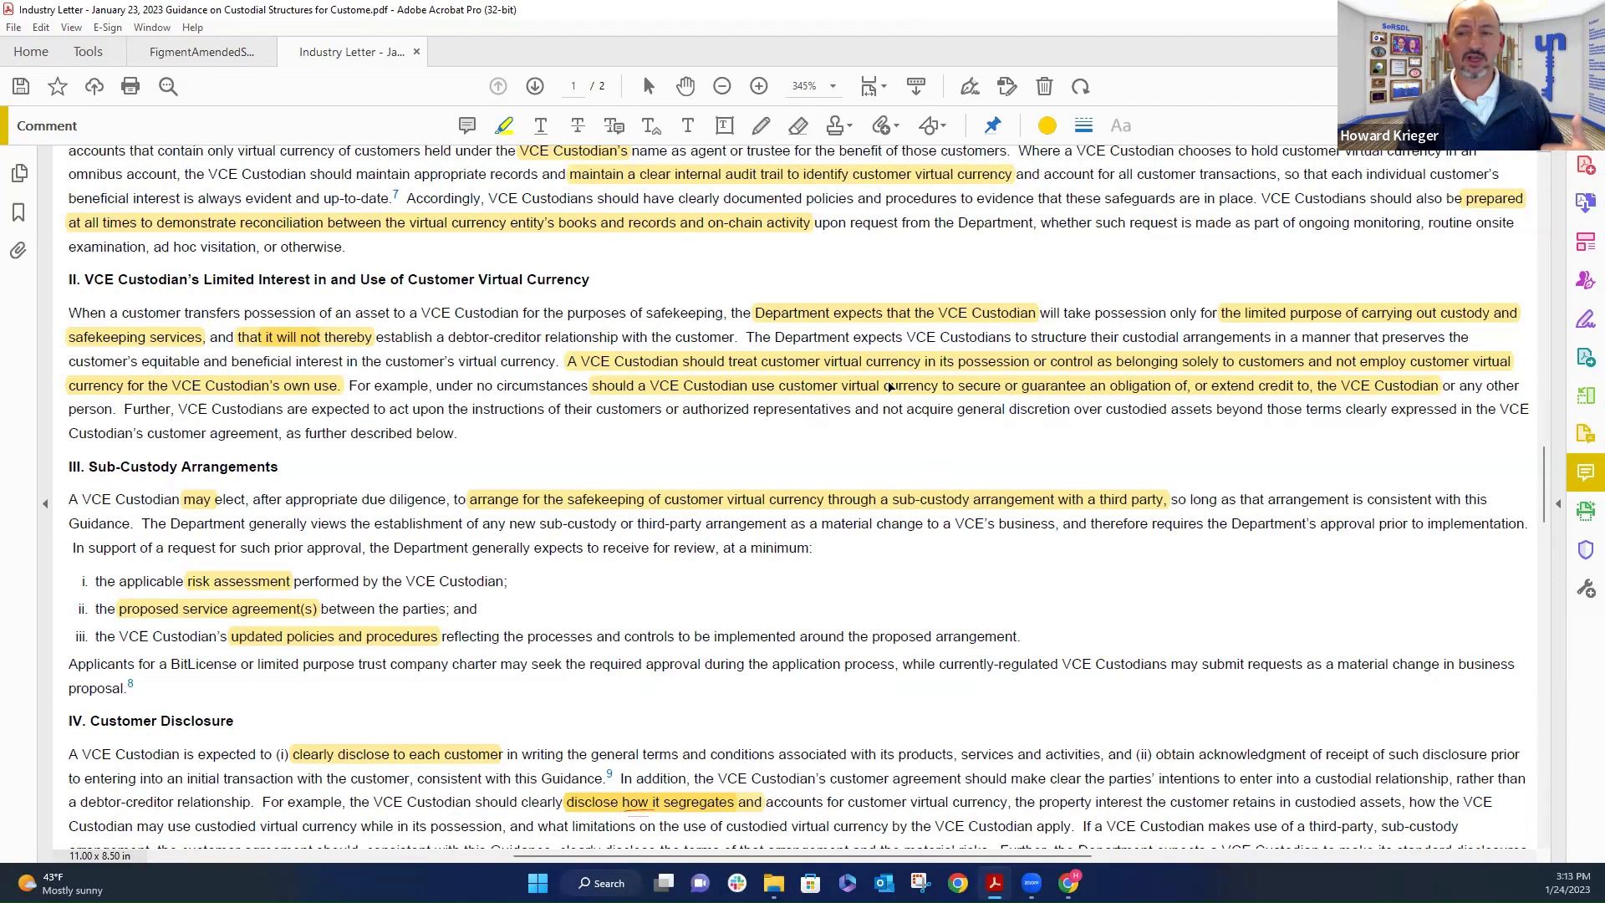
mouse_move(576, 409)
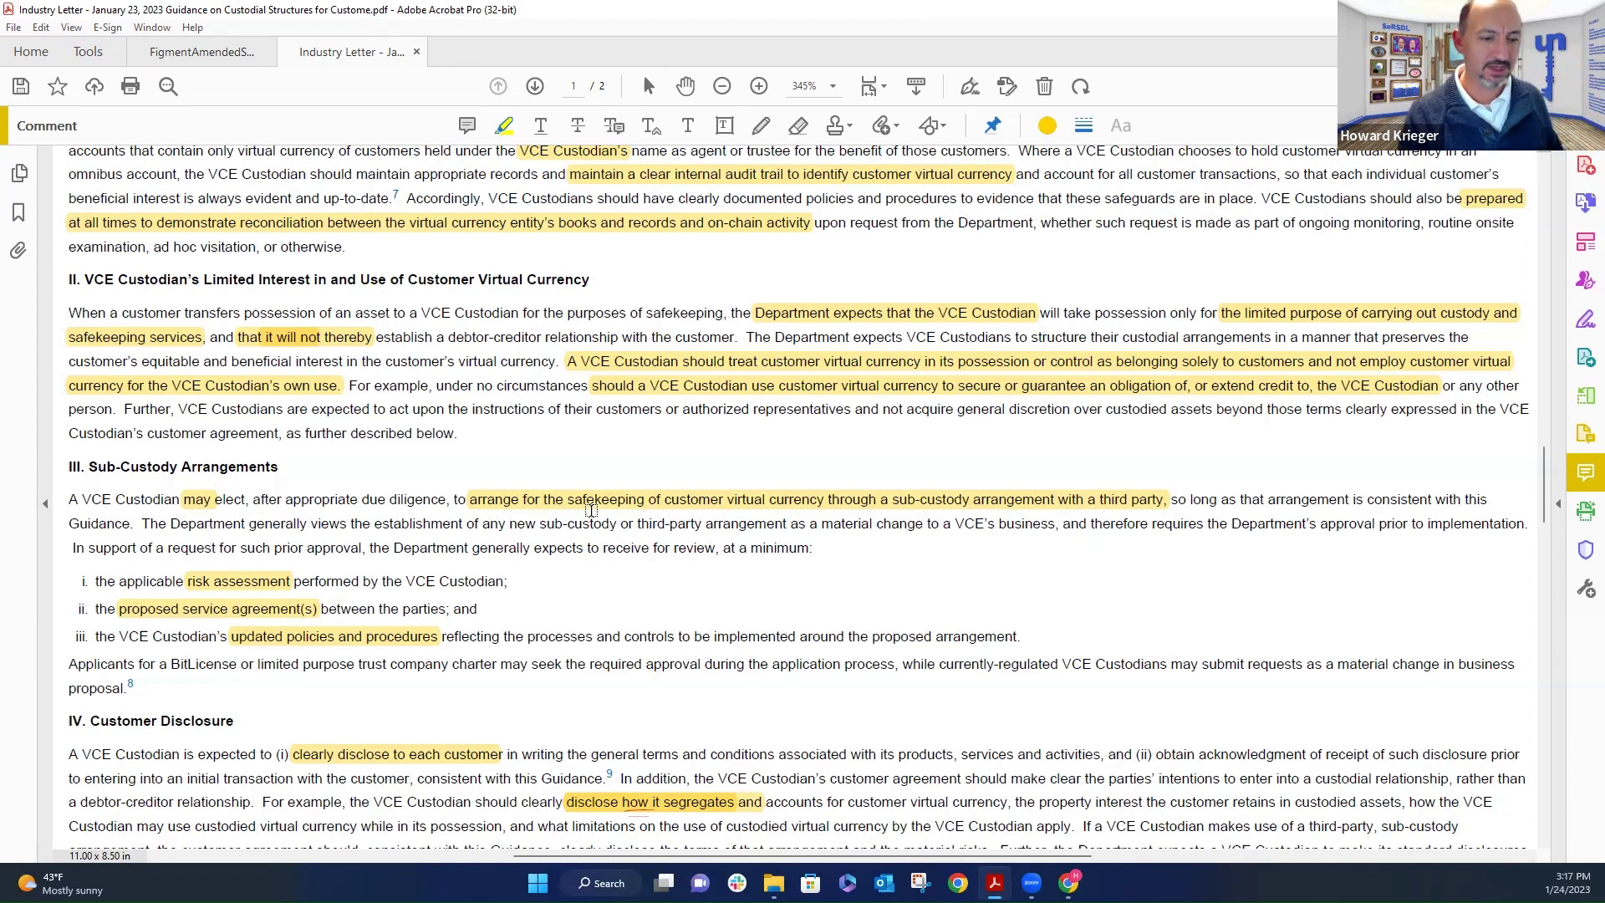
- Select the Section IV text from '(ii) obtain acknowledgment' to 'the parties' intentions to'
scroll(down, 3)
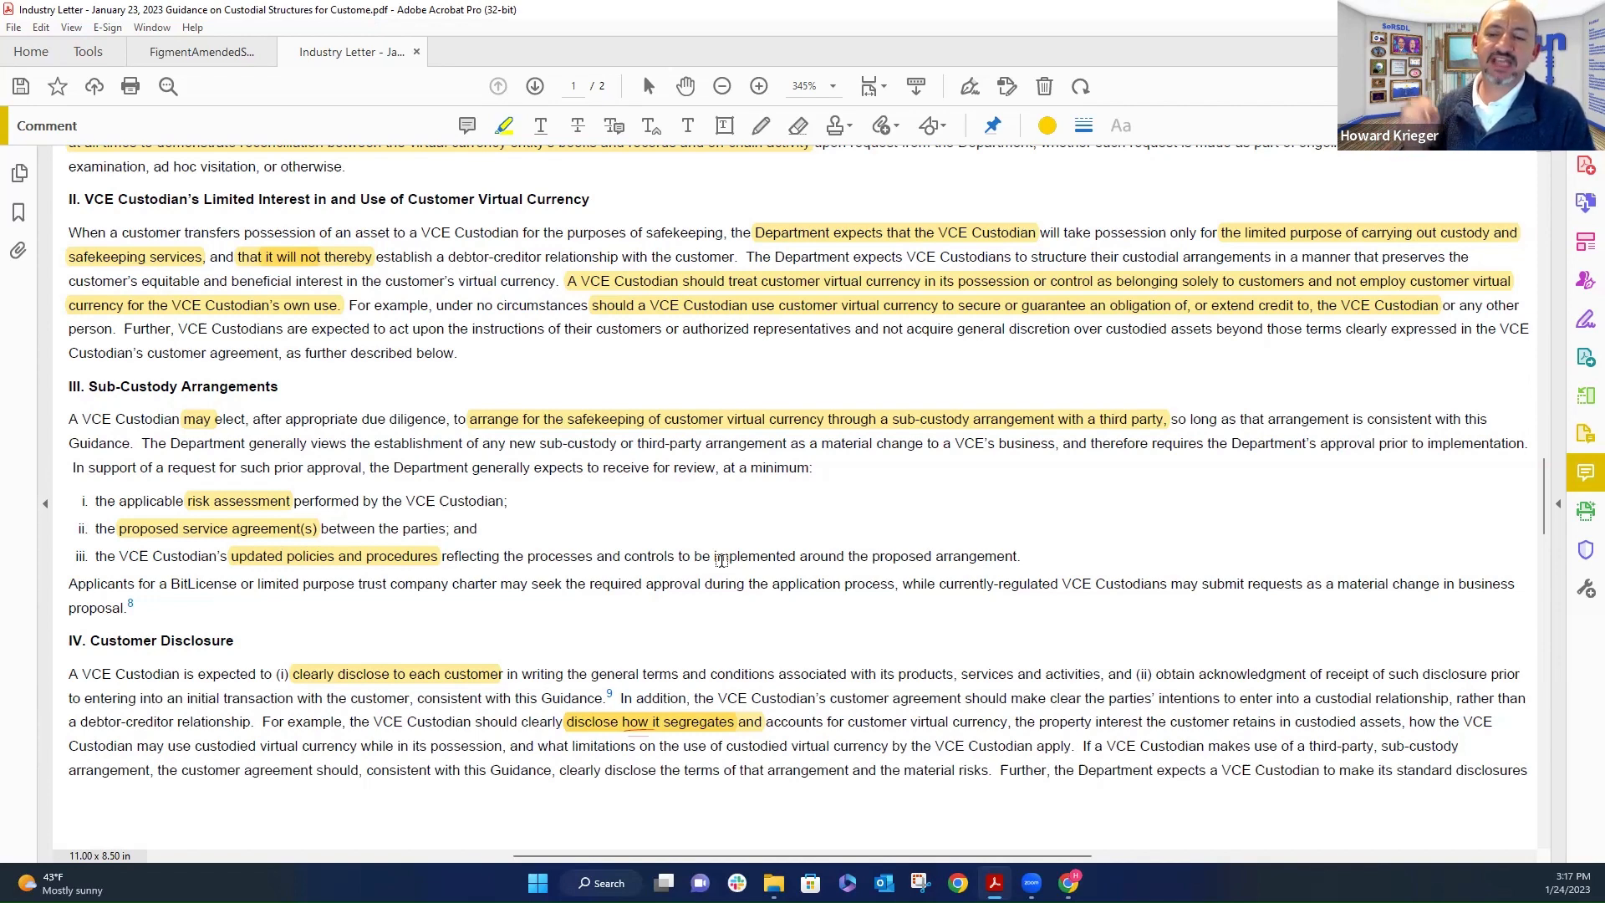
drag(1135, 674, 1236, 698)
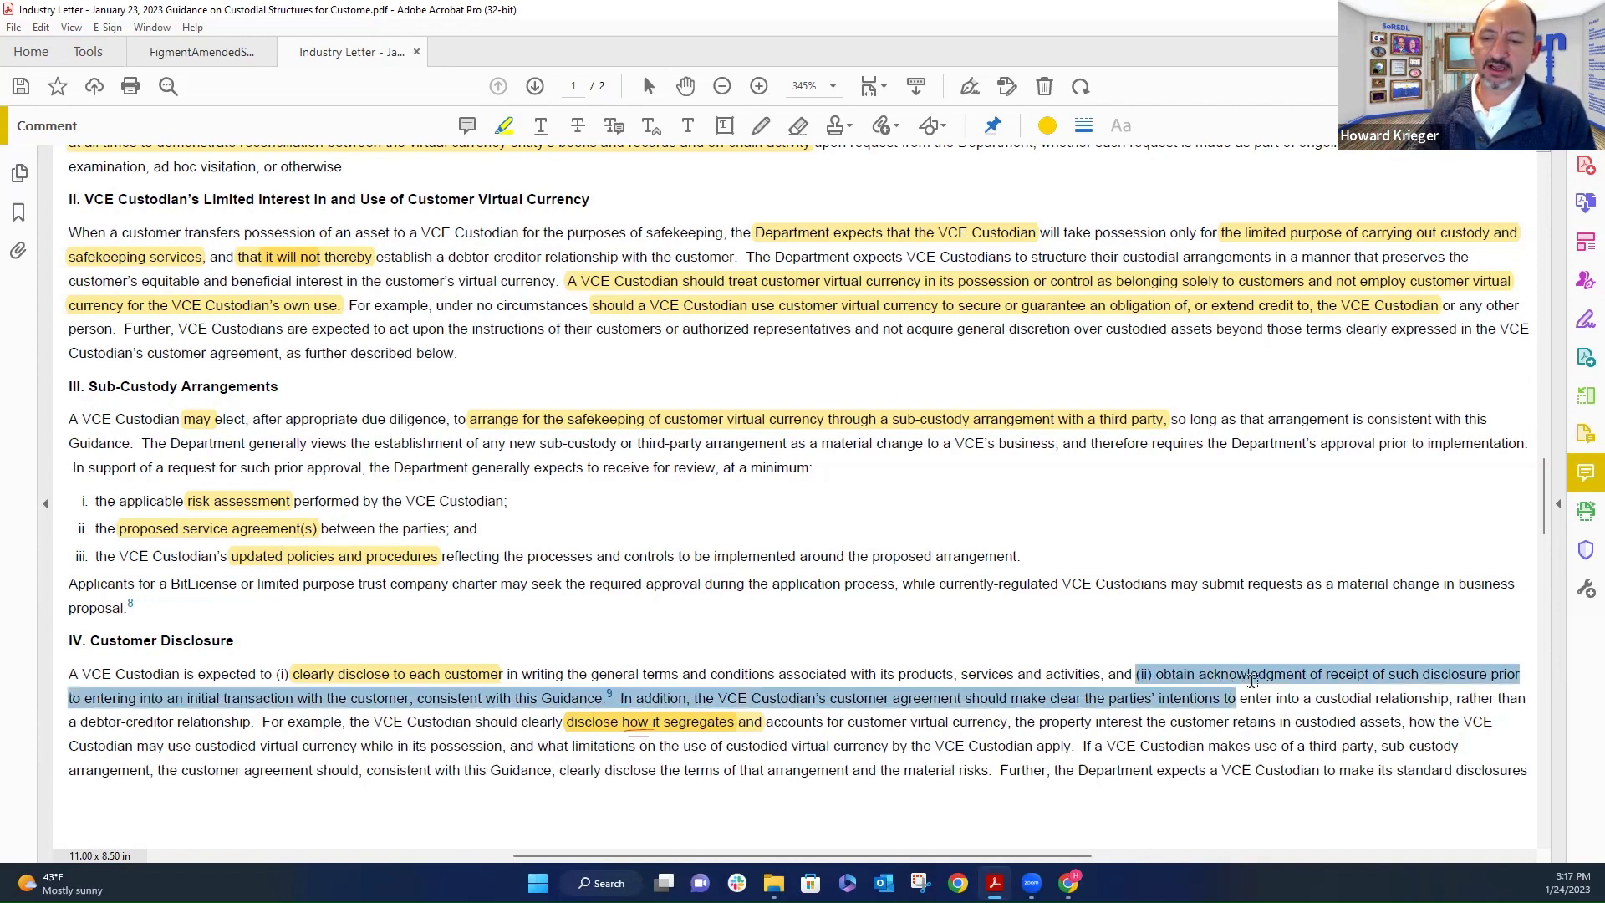